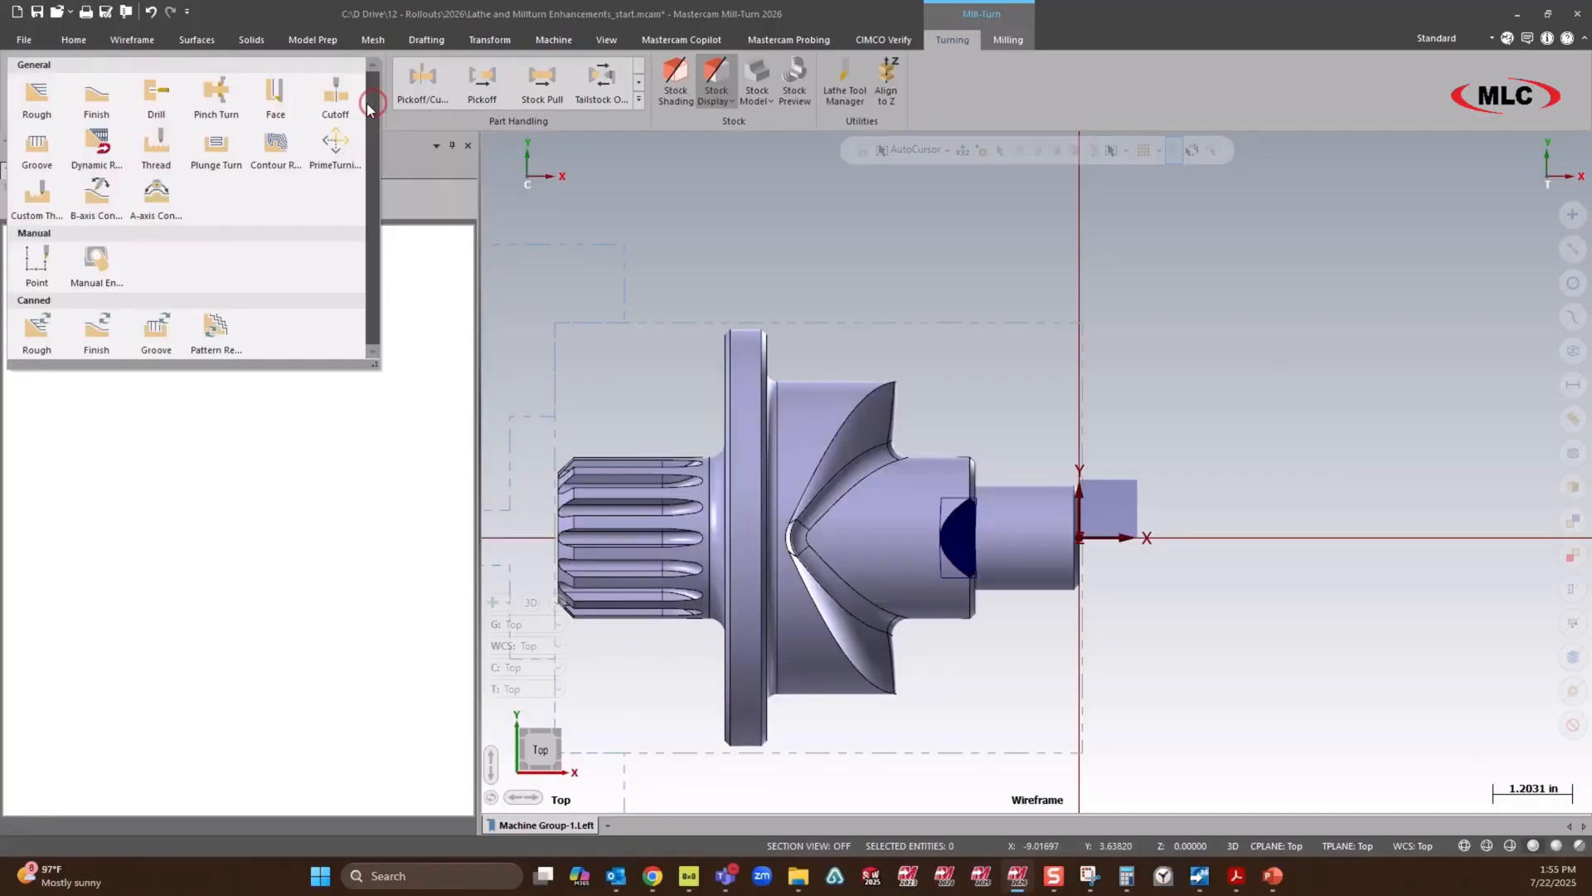
# Step: Assign turning tool T0101 to the Face toolpath with a 45° B tool angle
pyautogui.click(275, 92)
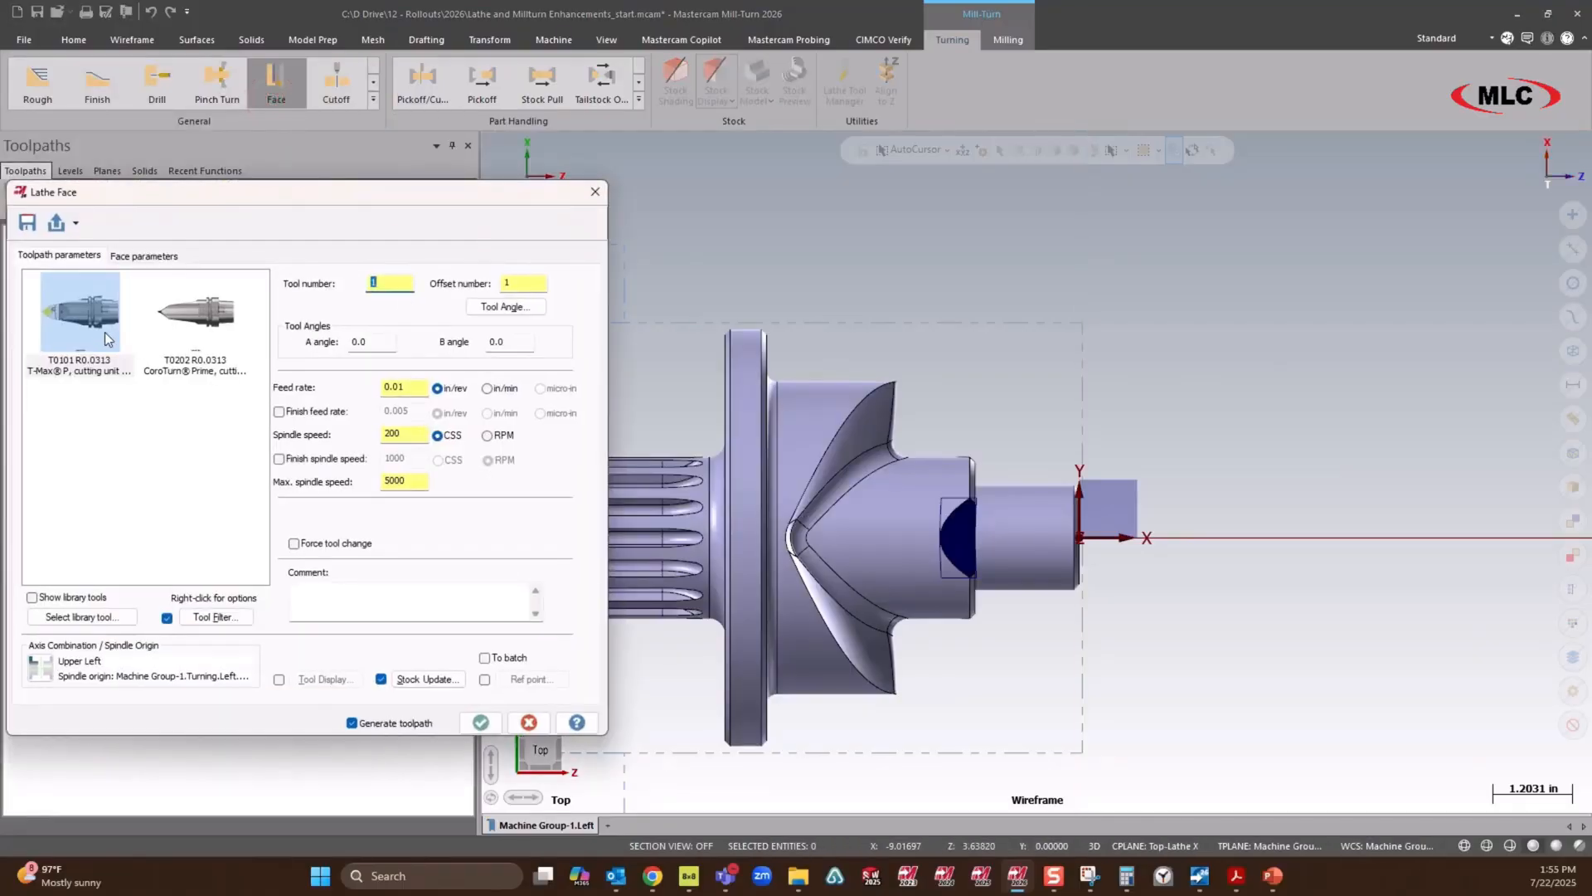
pyautogui.click(506, 306)
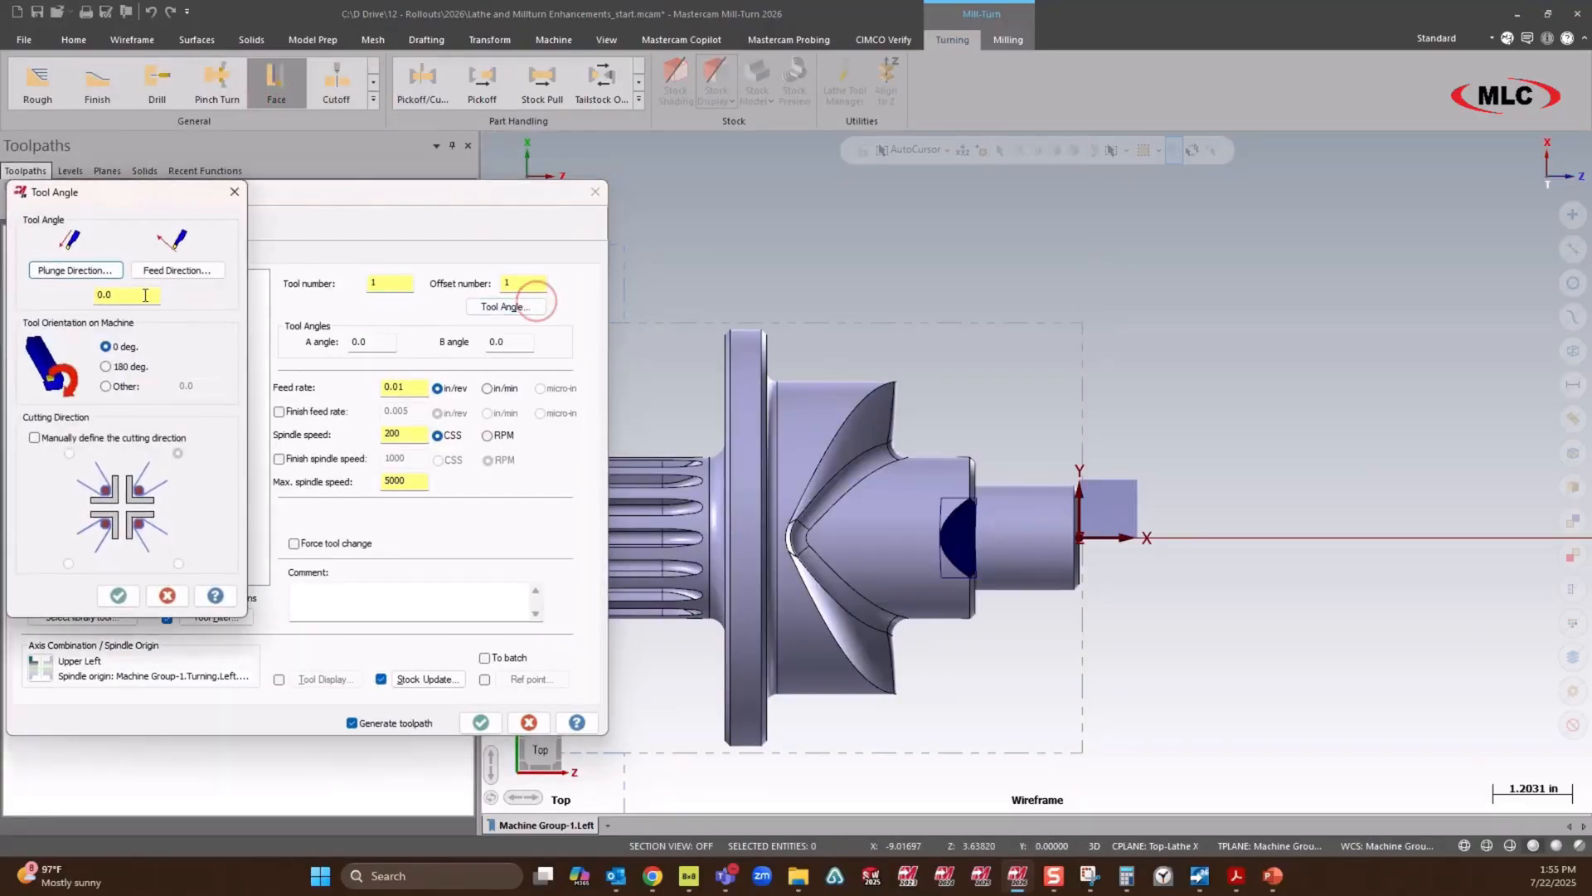
pyautogui.write('45.0')
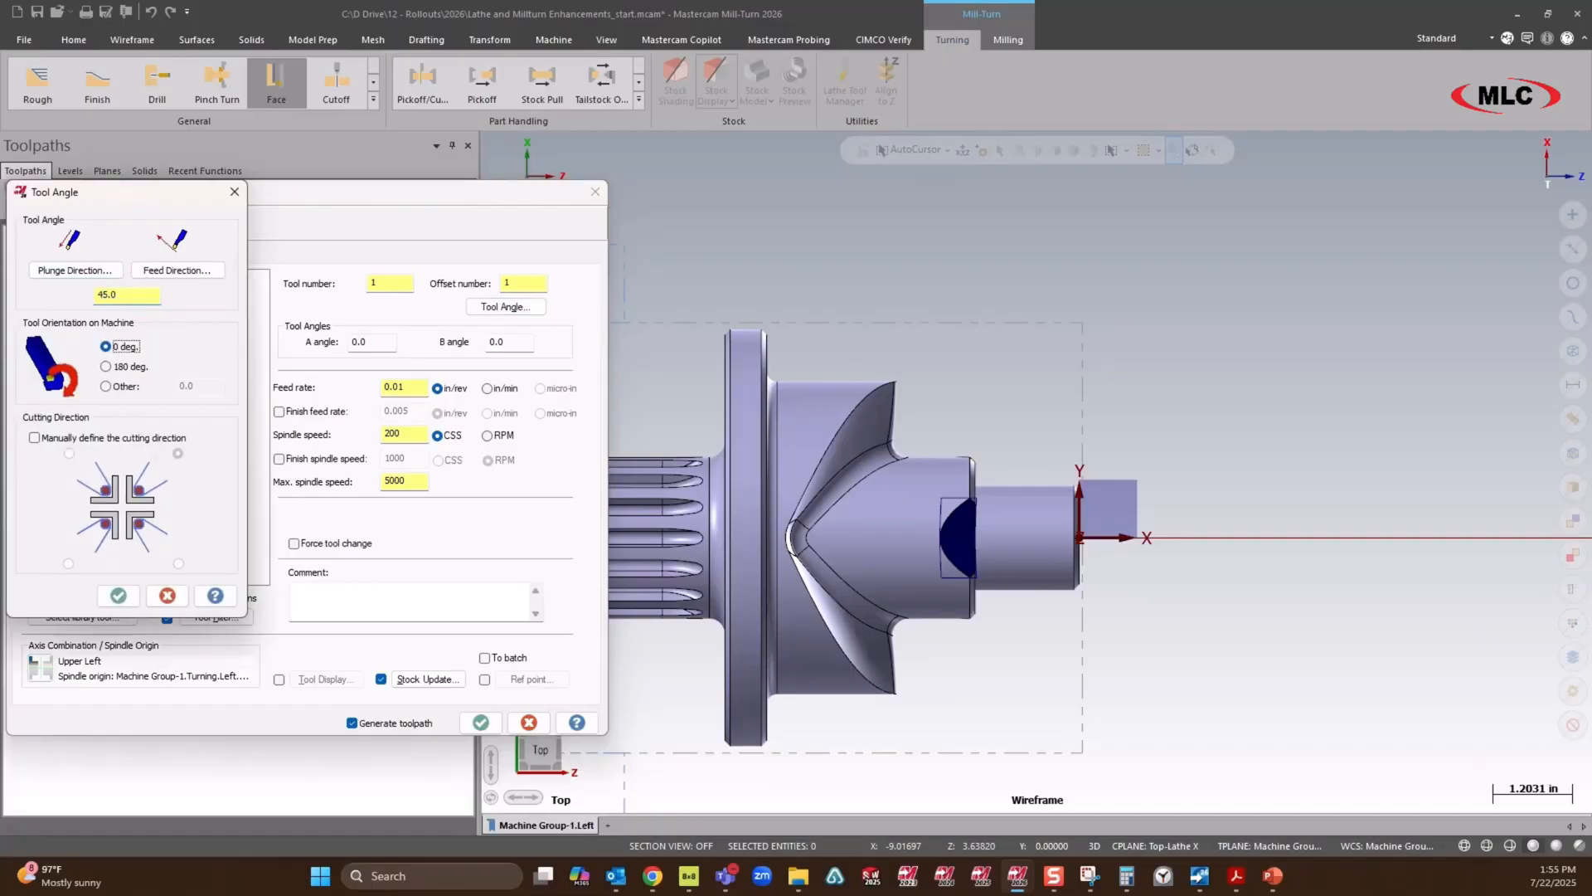
pyautogui.click(117, 595)
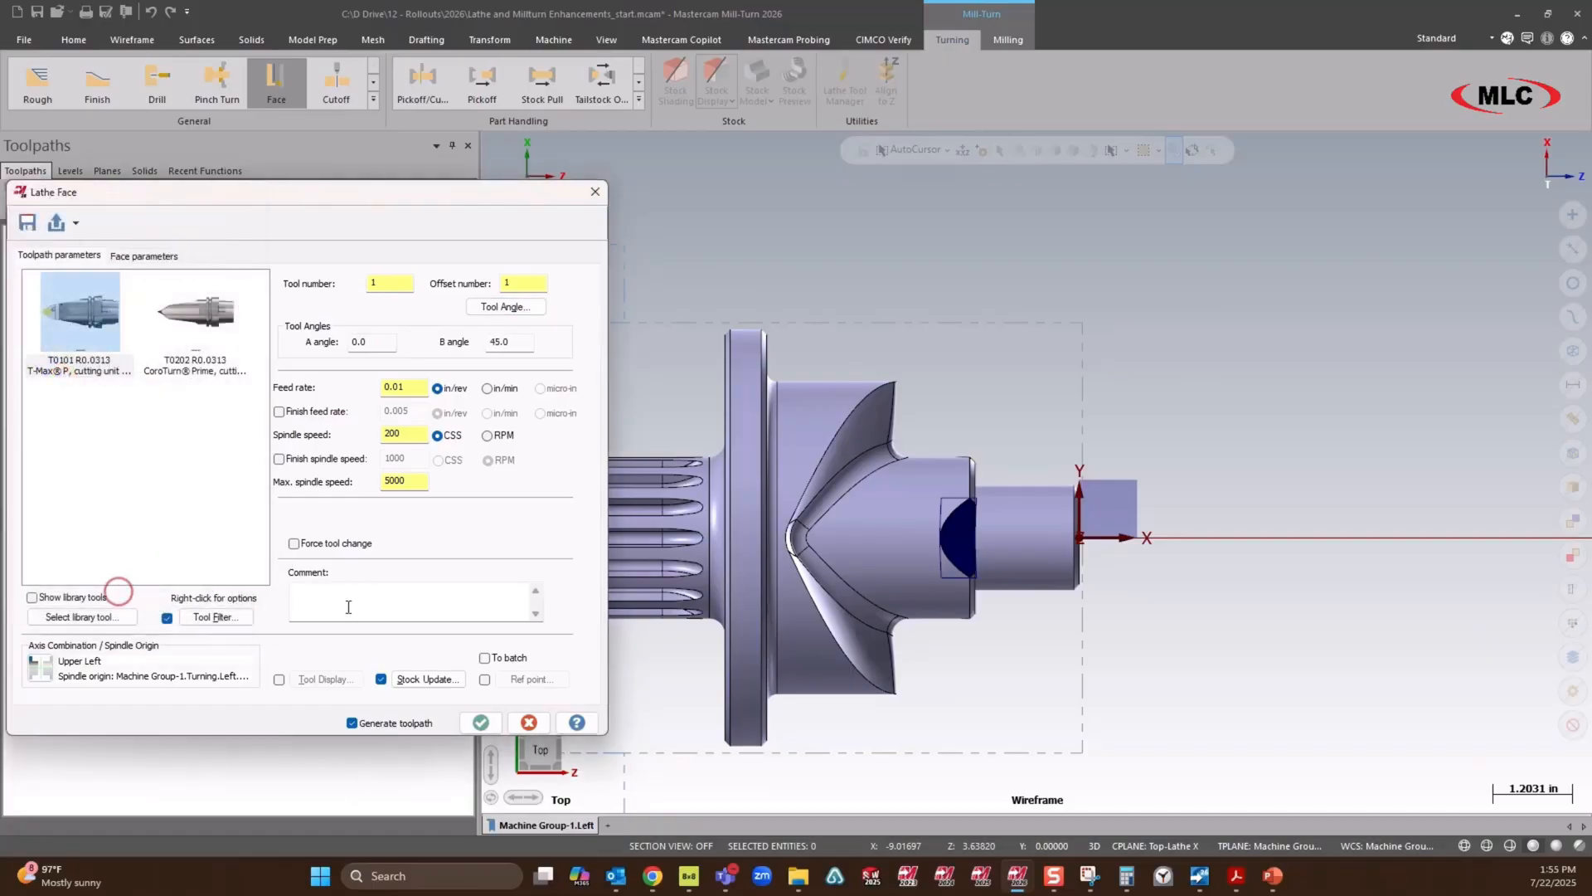
# Step: Comment the toolpath 'Face', review the Face parameters and generate the toolpath
pyautogui.write('Faa')
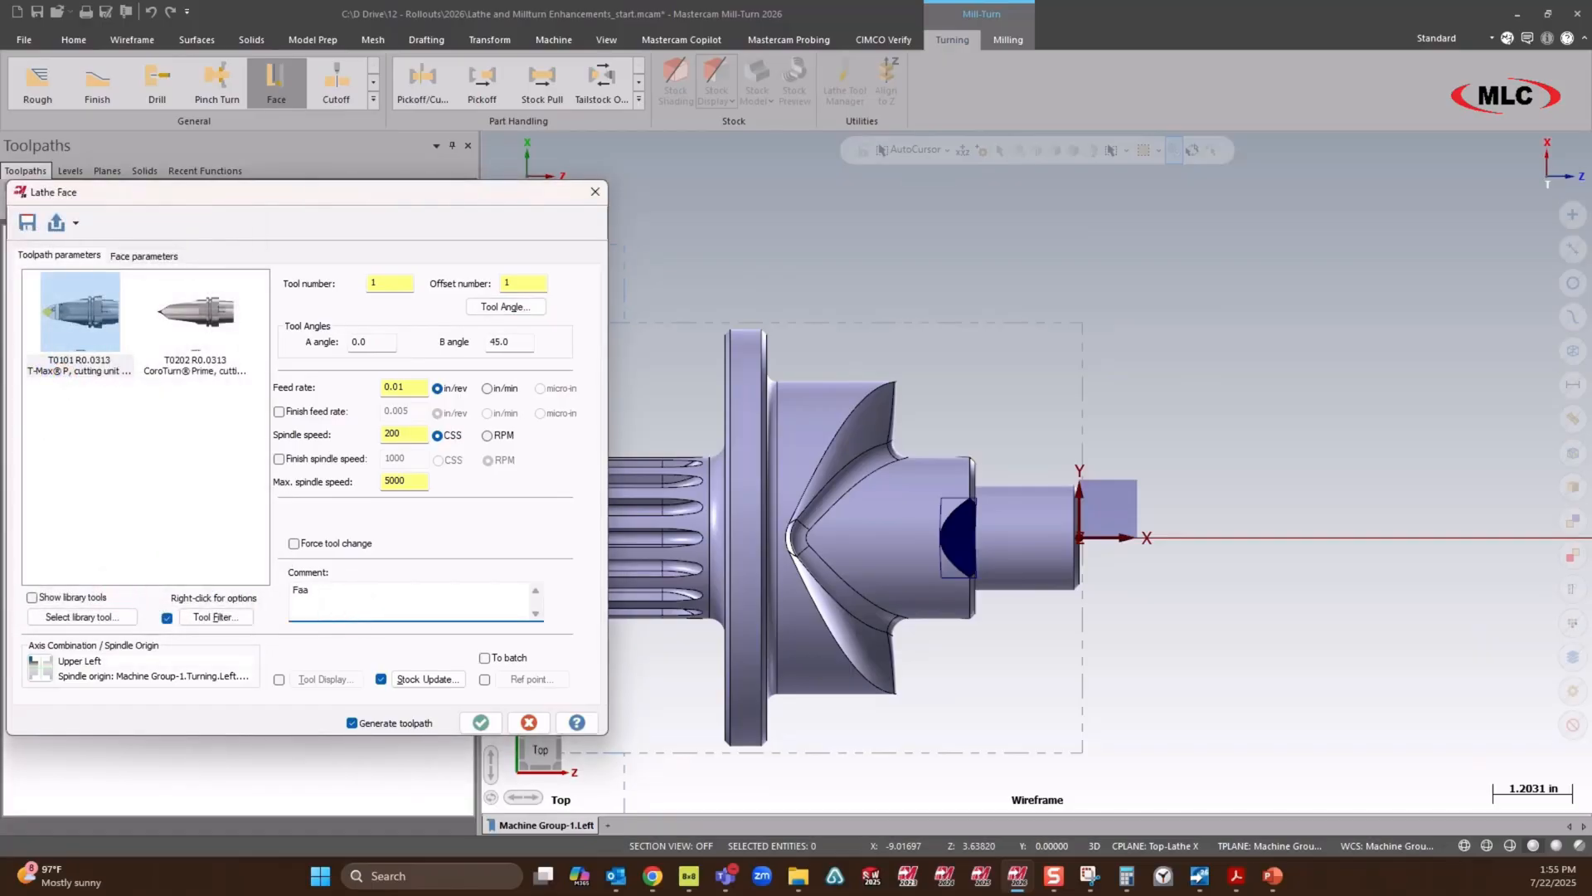
pyautogui.write('Face')
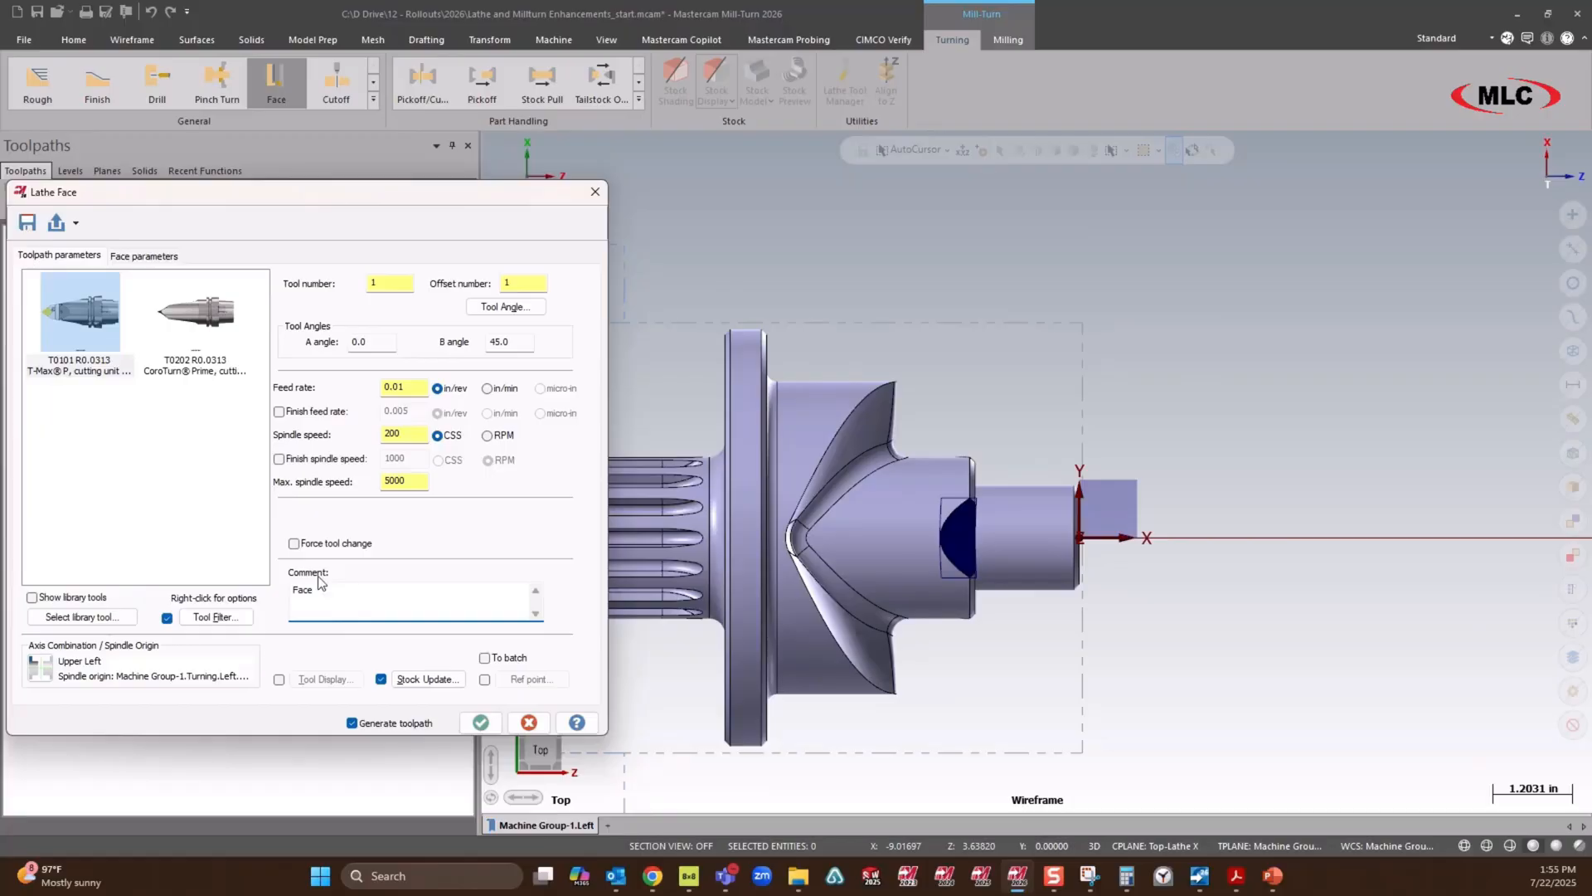
pyautogui.click(143, 254)
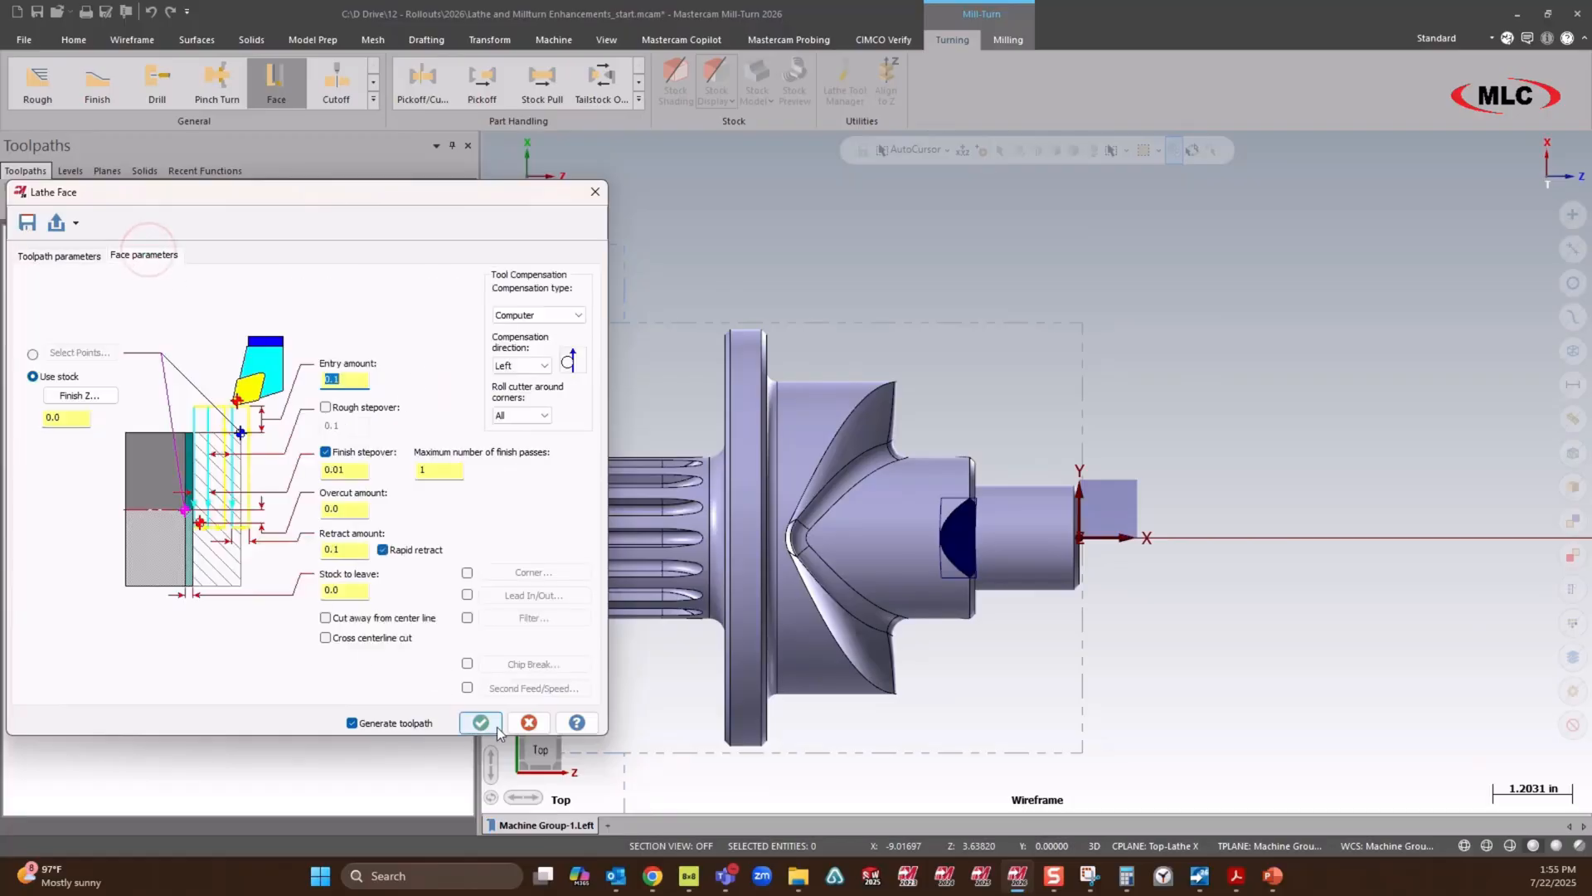
pyautogui.click(480, 722)
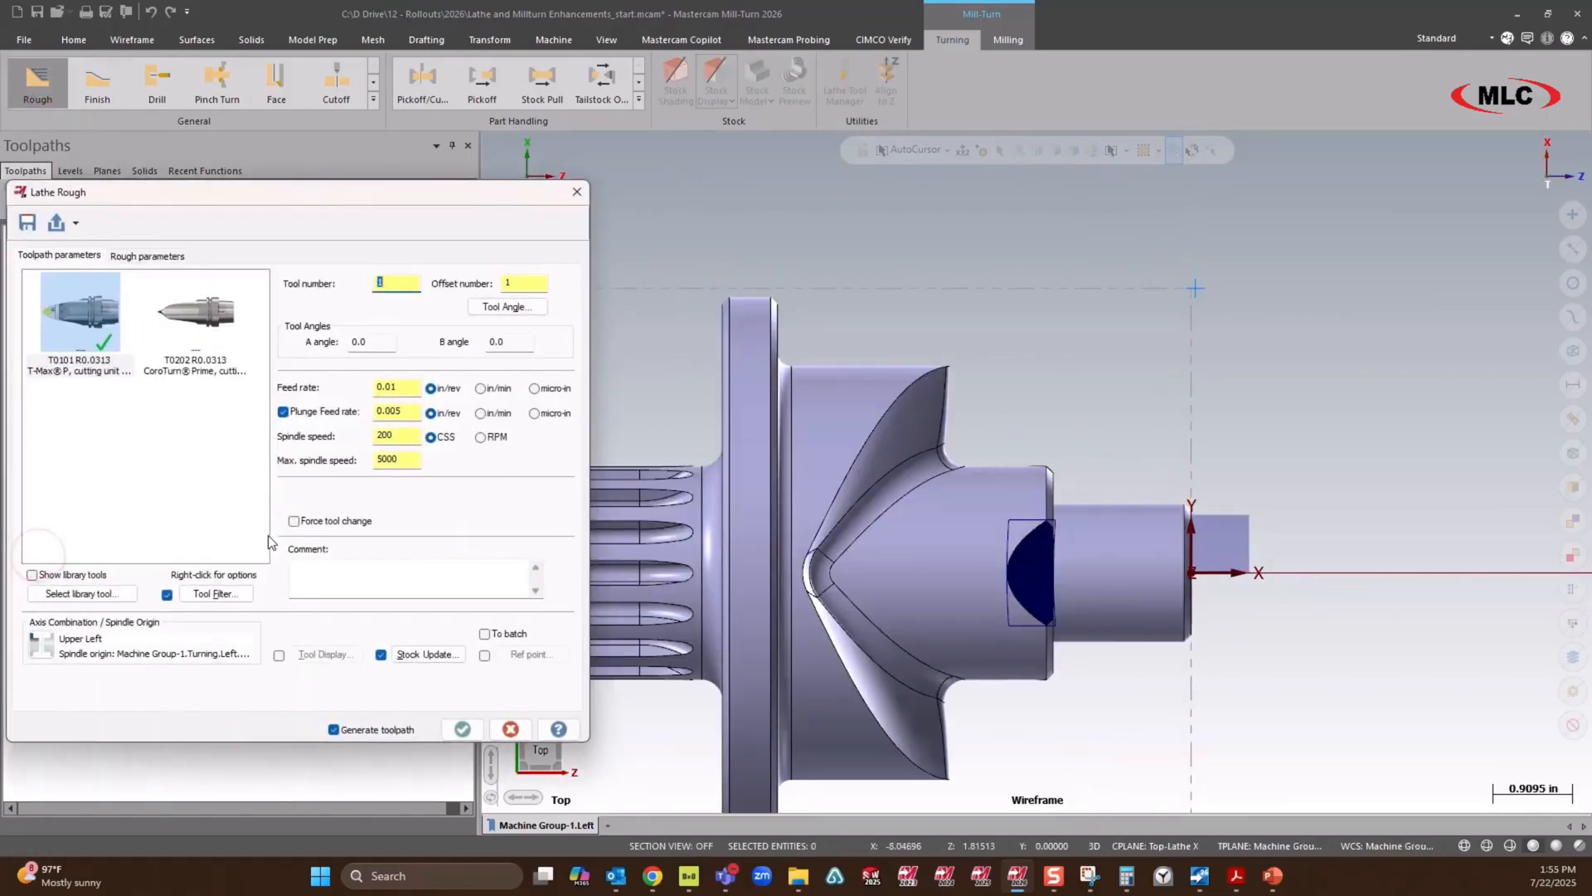
# Step: Assign tool T0101 to Lathe Rough with 0.02 depth, 0.005 minimum depth and 0.02 stock
pyautogui.click(79, 312)
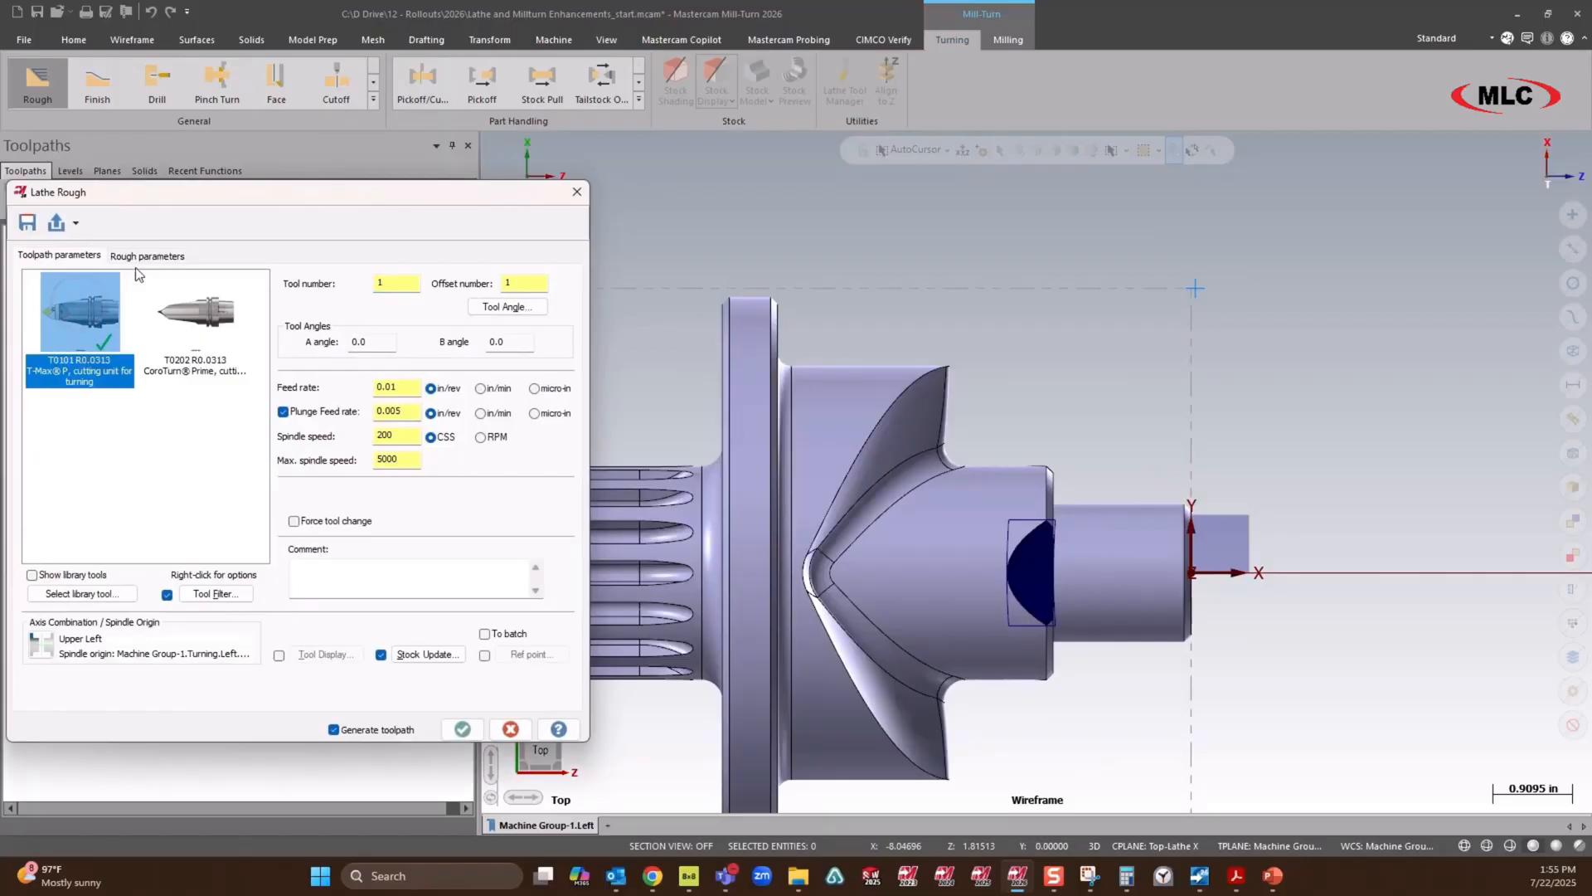
pyautogui.click(148, 255)
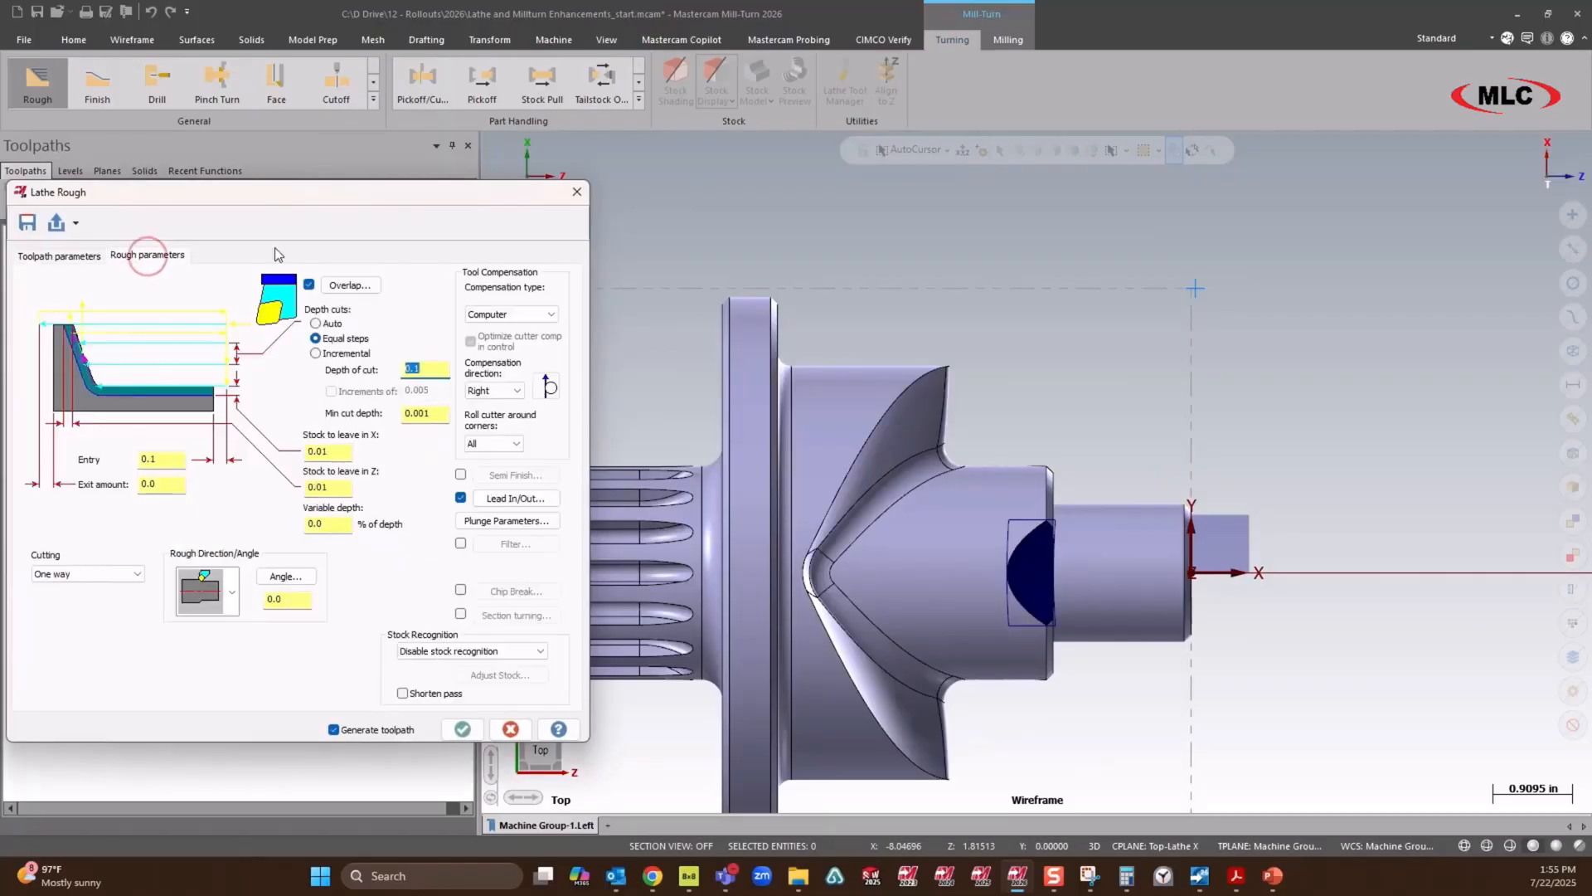
pyautogui.moveTo(368, 325)
pyautogui.write('0.02')
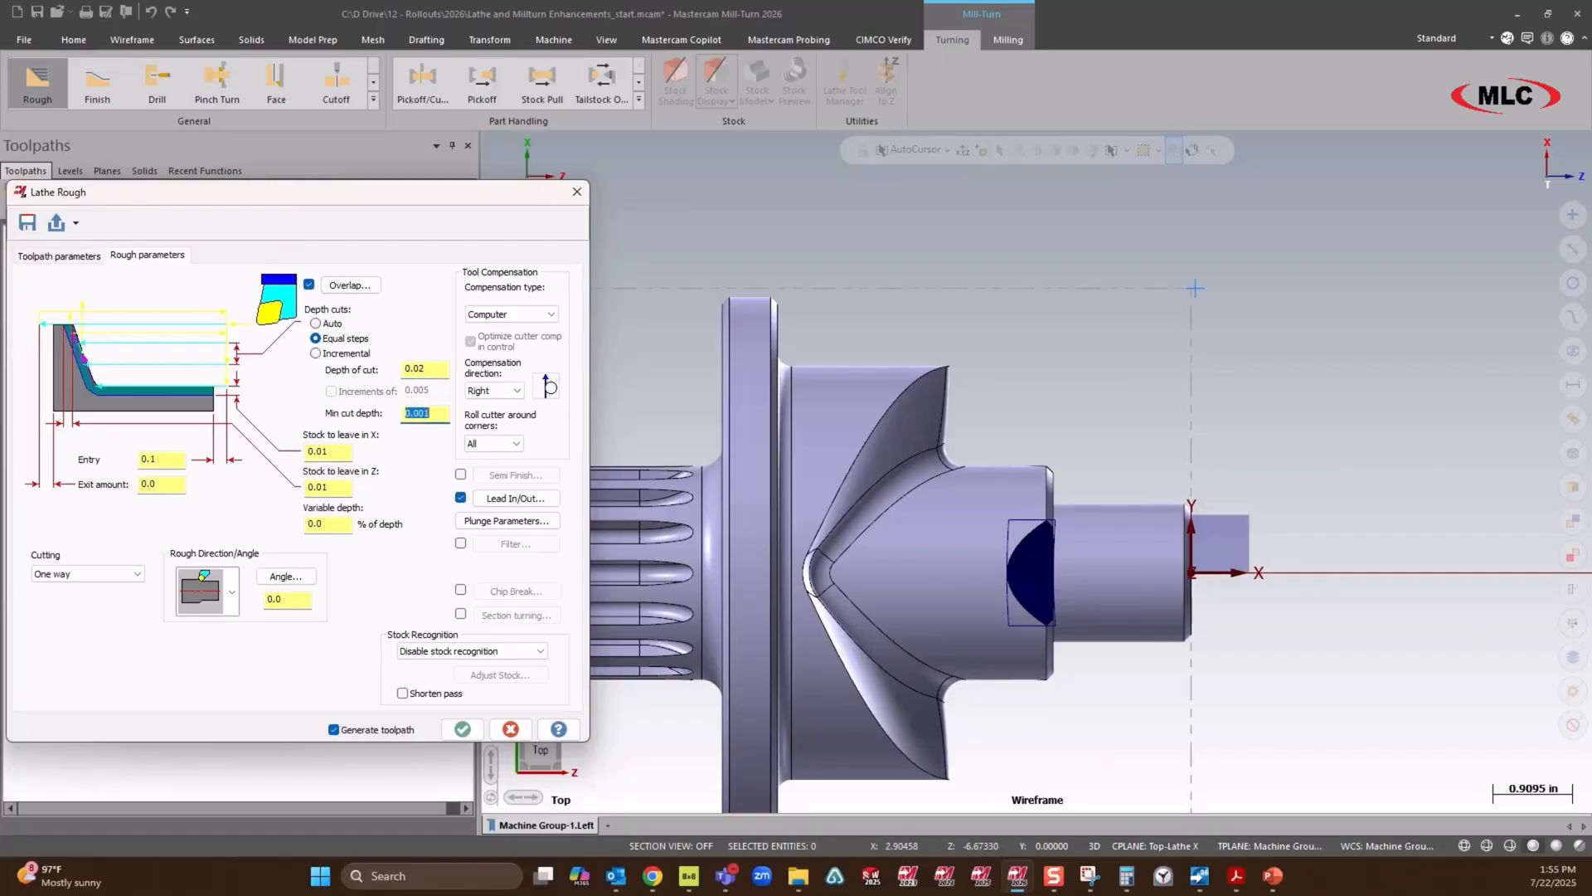
pyautogui.click(328, 451)
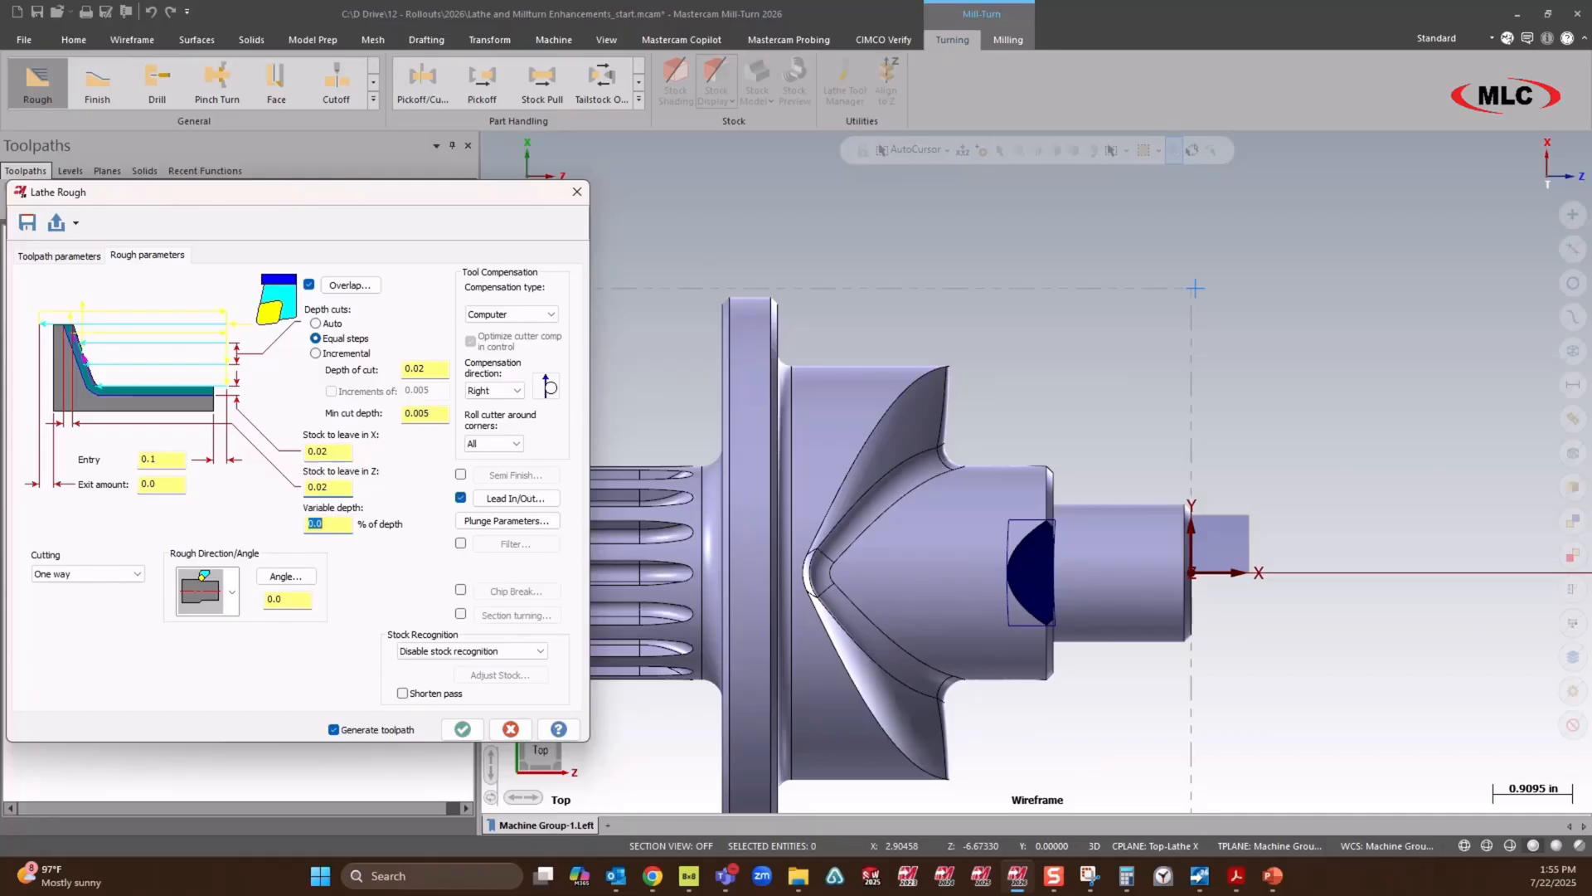
# Step: Extend the end of the contour by 0.01 in the Lead out settings
pyautogui.click(515, 498)
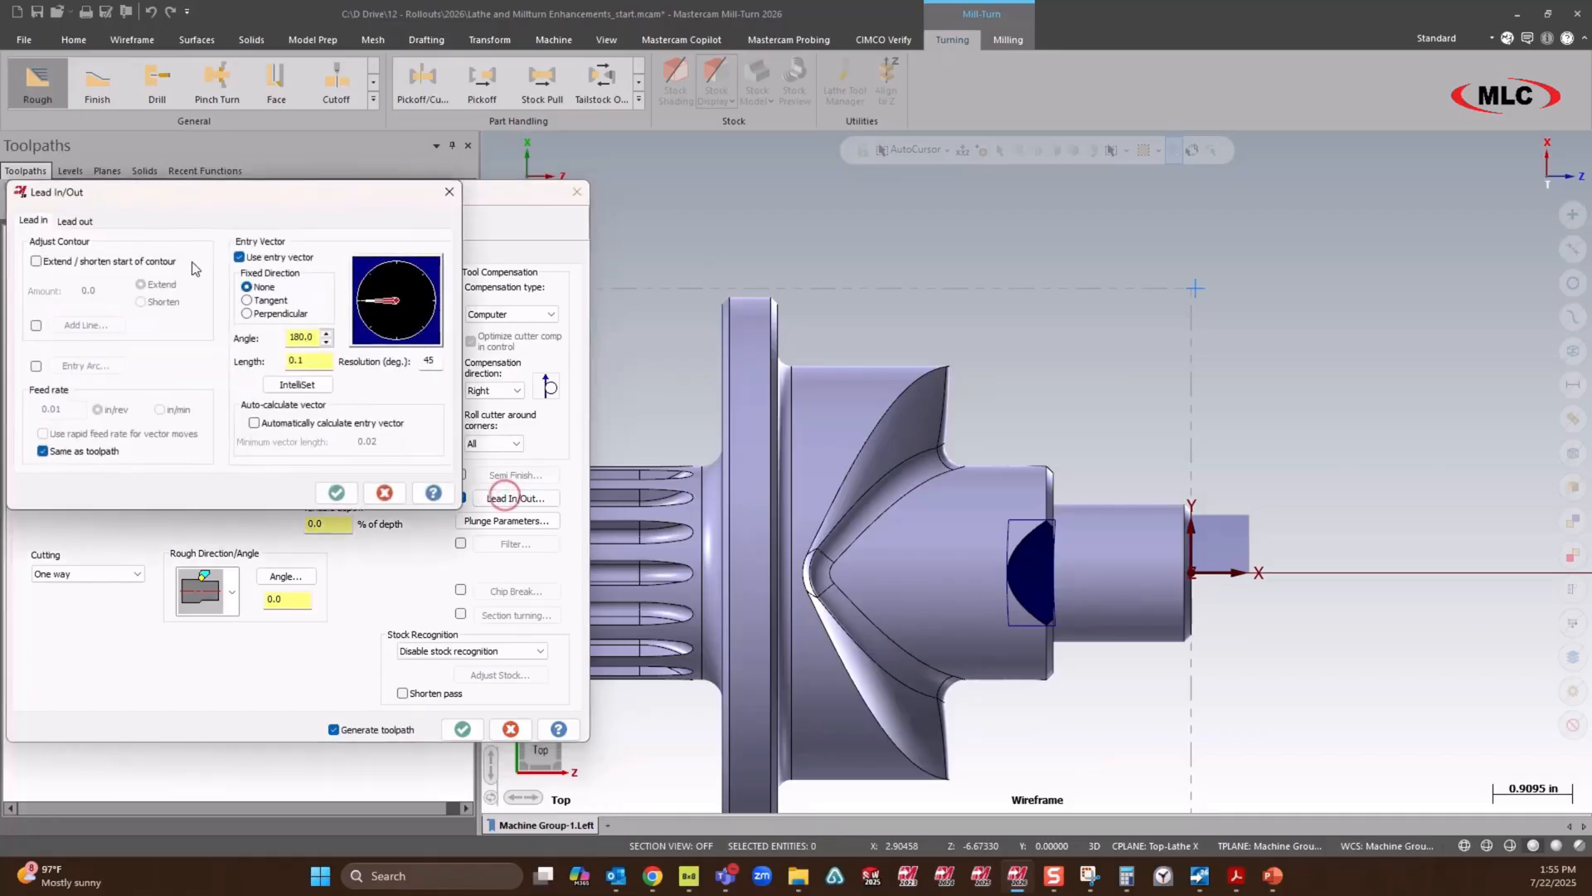
pyautogui.click(73, 221)
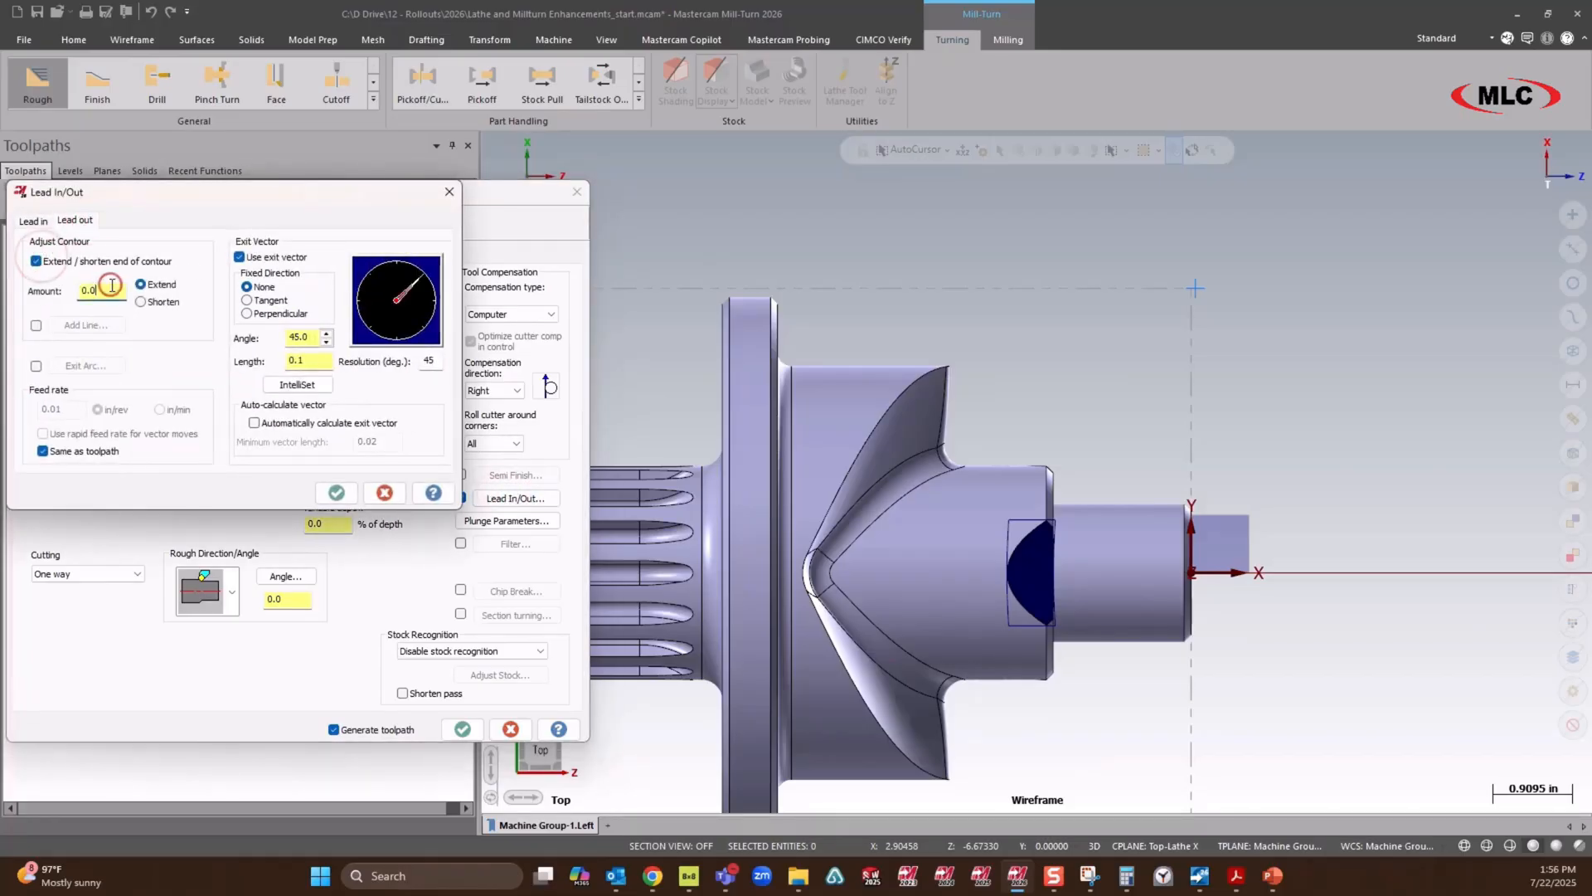
pyautogui.write('0.01')
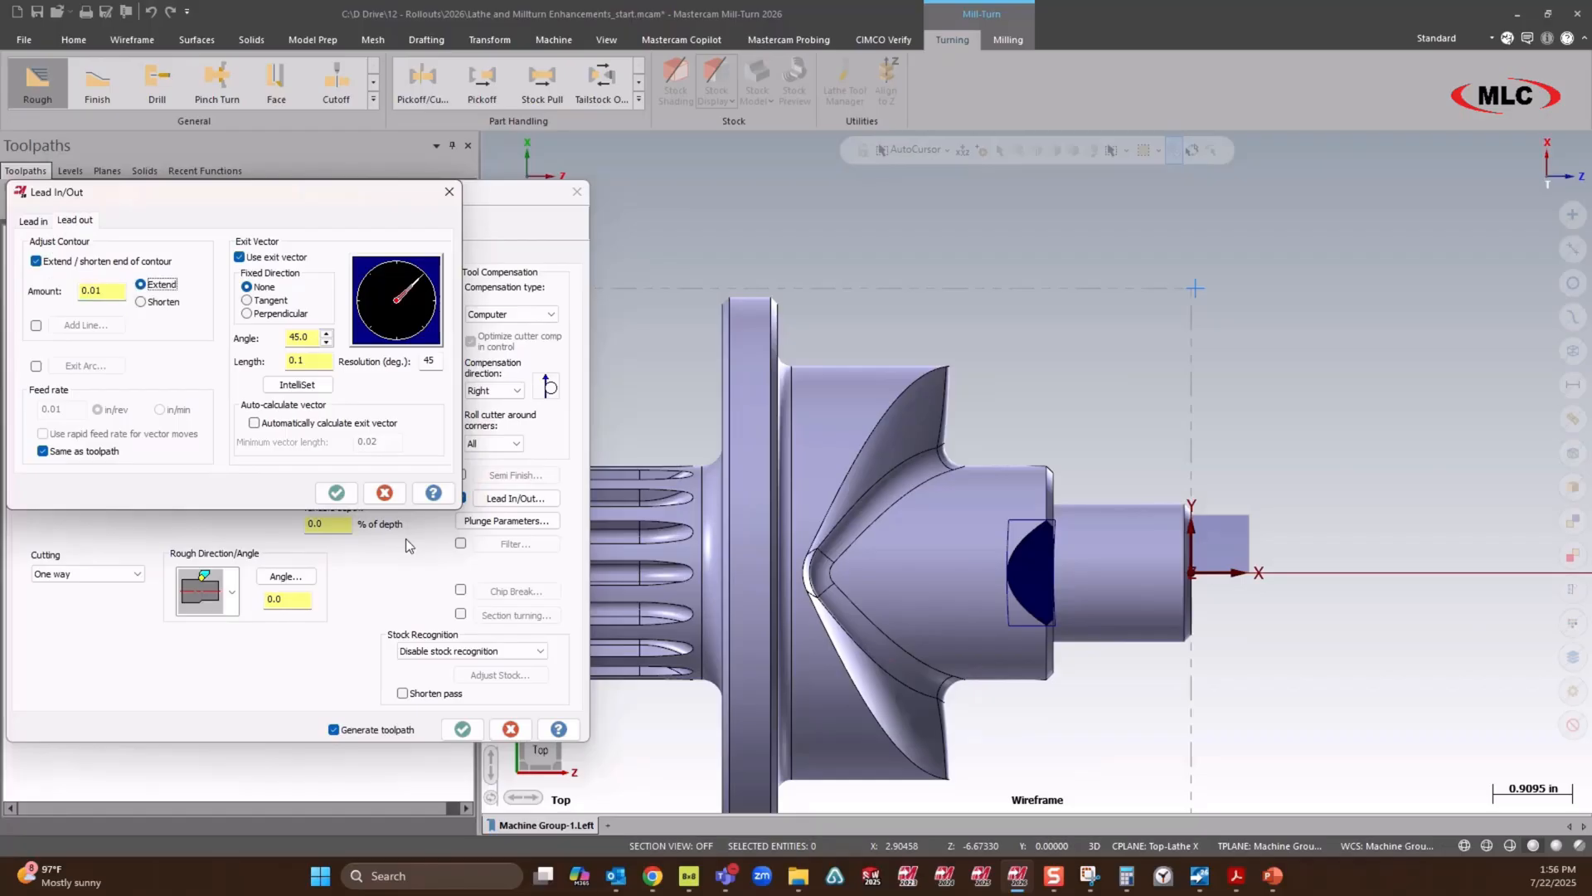
pyautogui.click(336, 493)
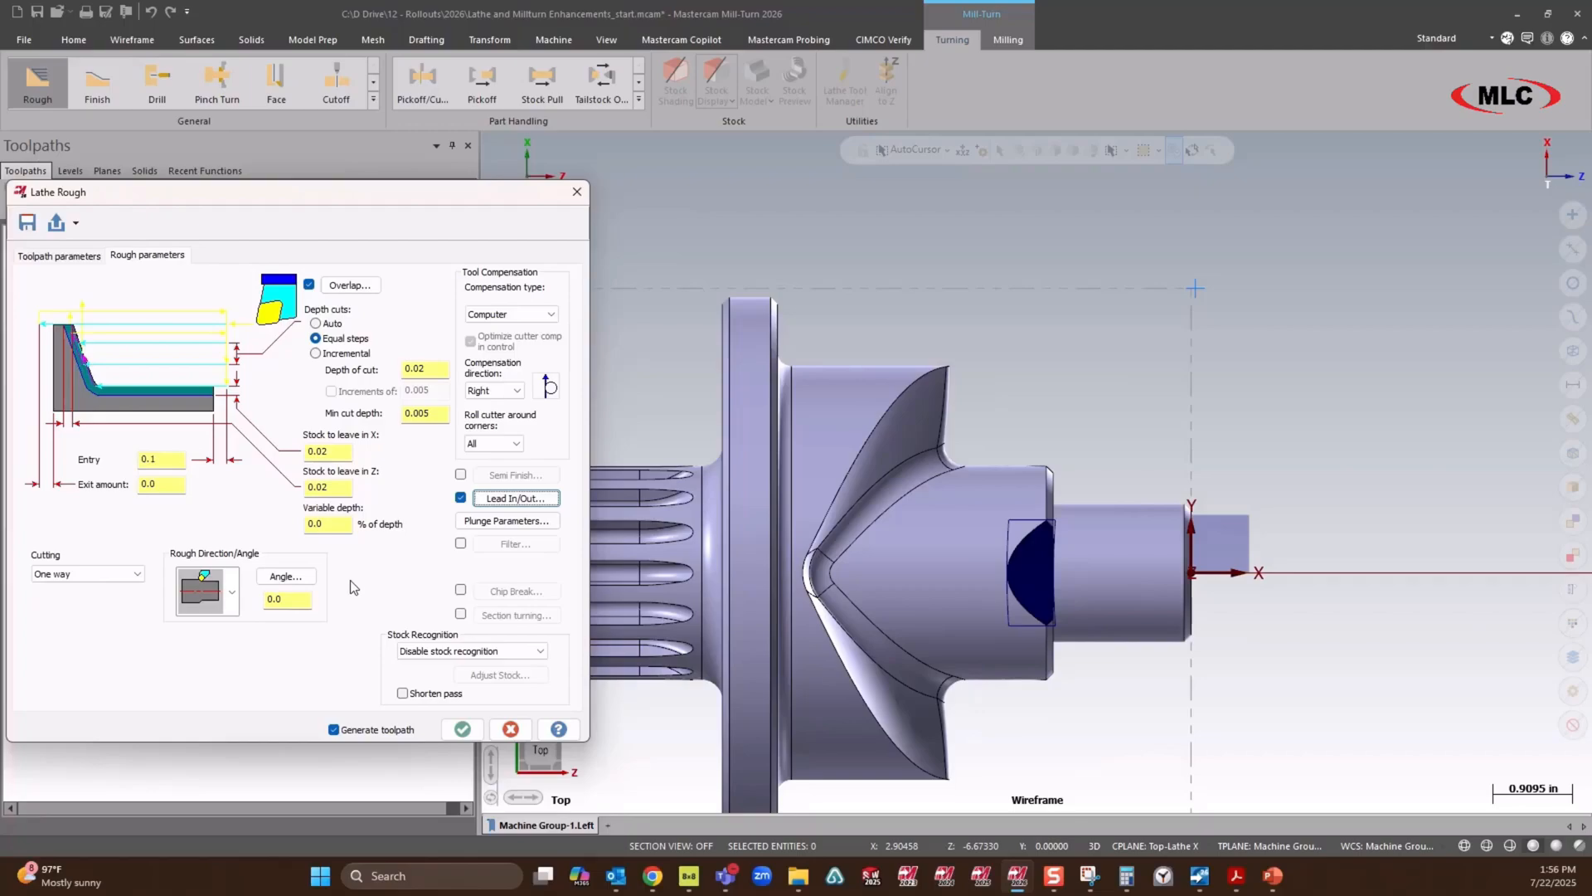
pyautogui.moveTo(365, 404)
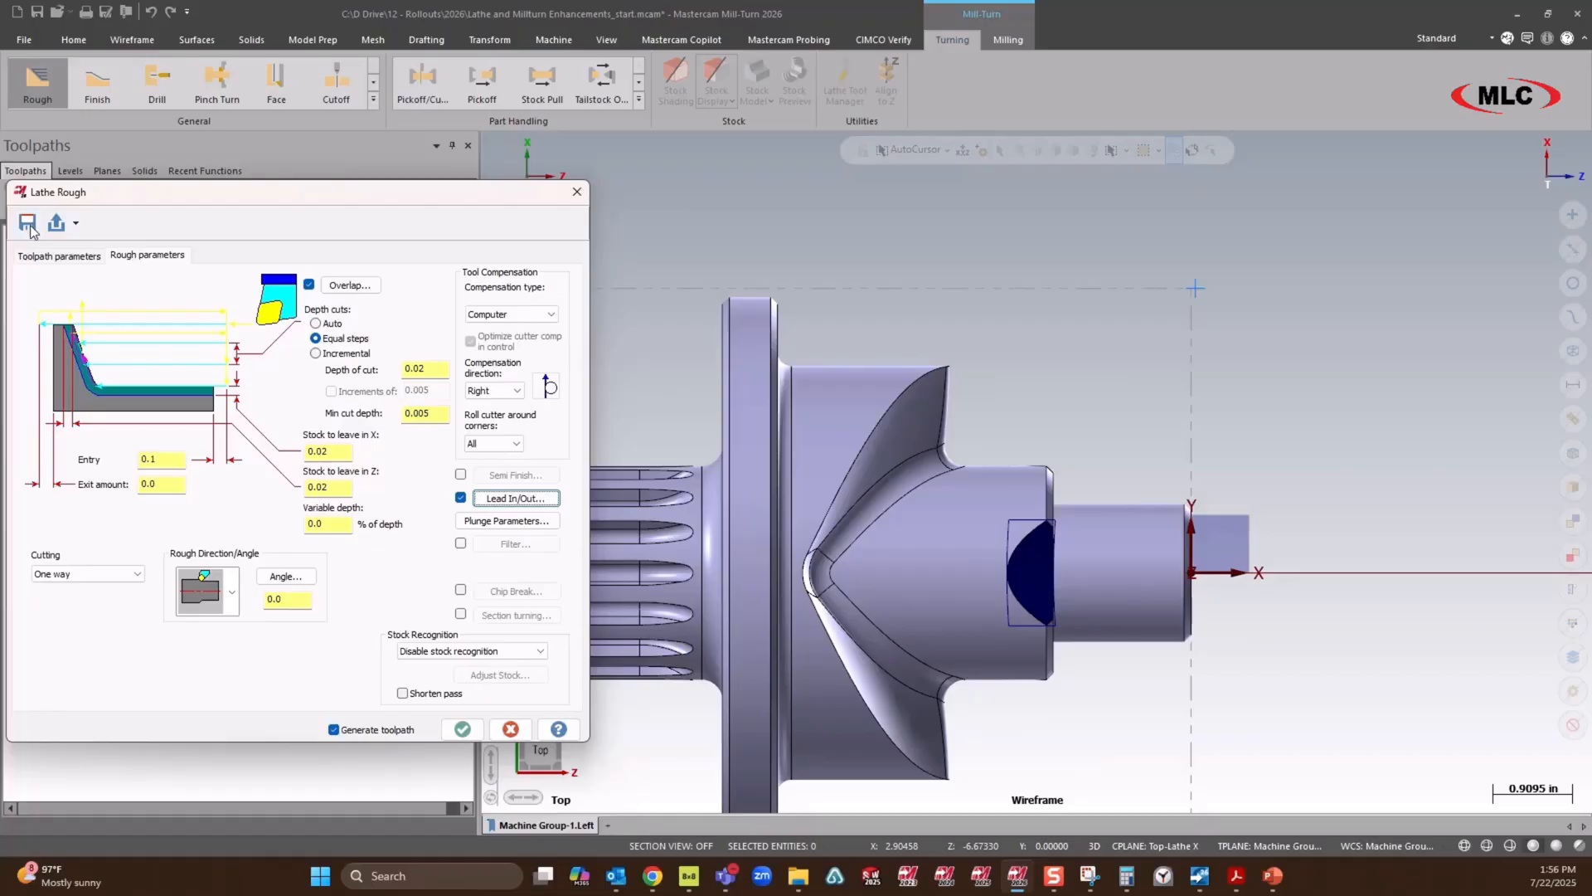
# Step: Review the saved toolpath settings library and cancel back to the Rough parameters
pyautogui.click(27, 223)
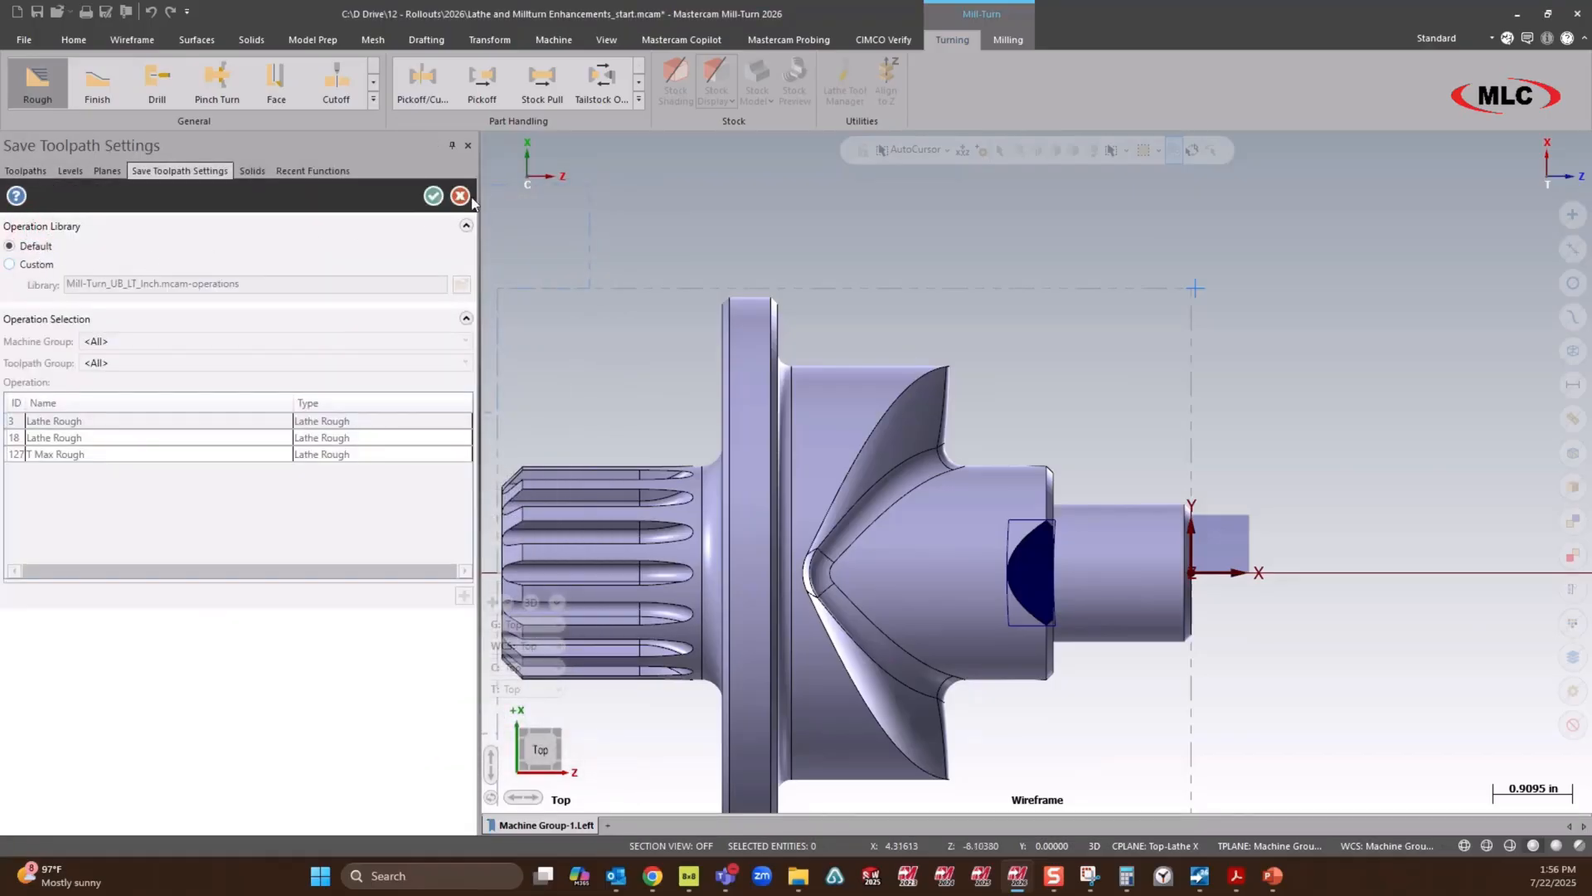
pyautogui.moveTo(459, 195)
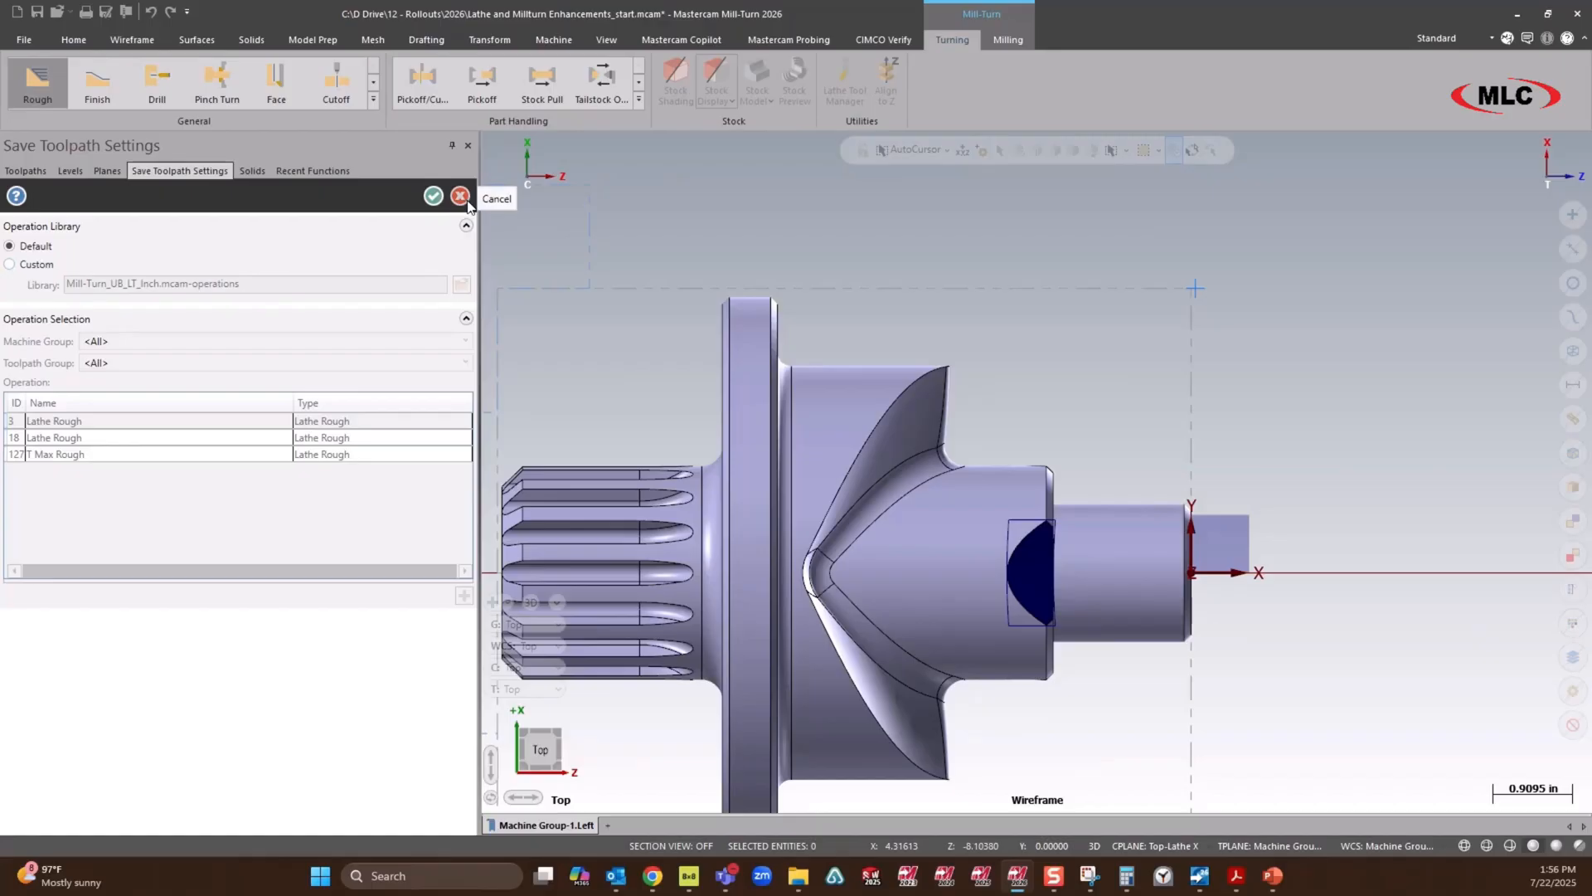
pyautogui.click(460, 195)
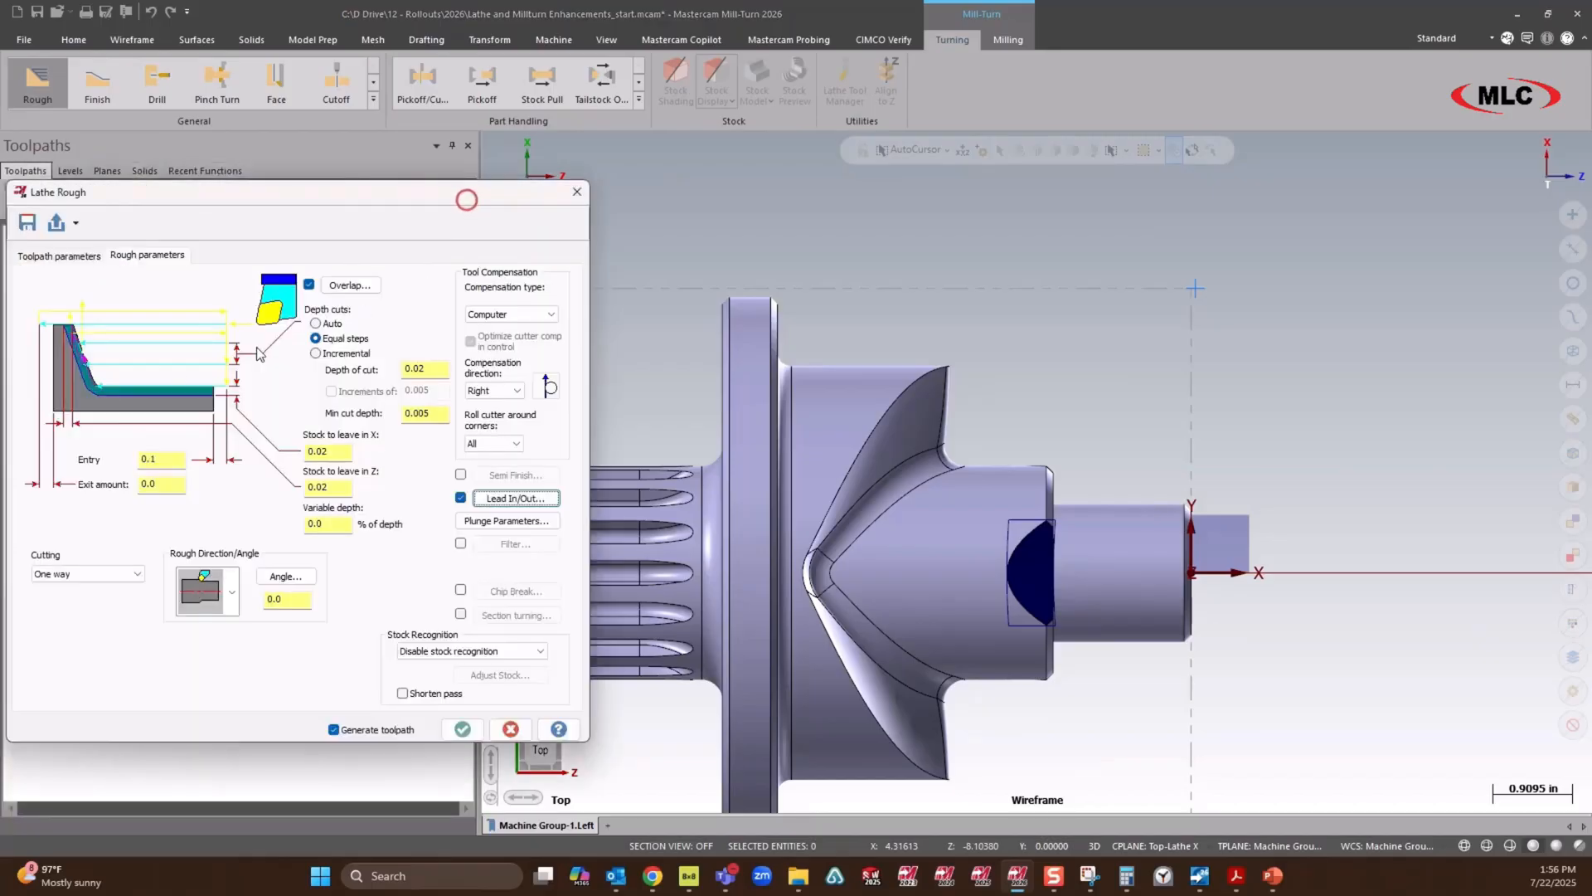
pyautogui.moveTo(144, 359)
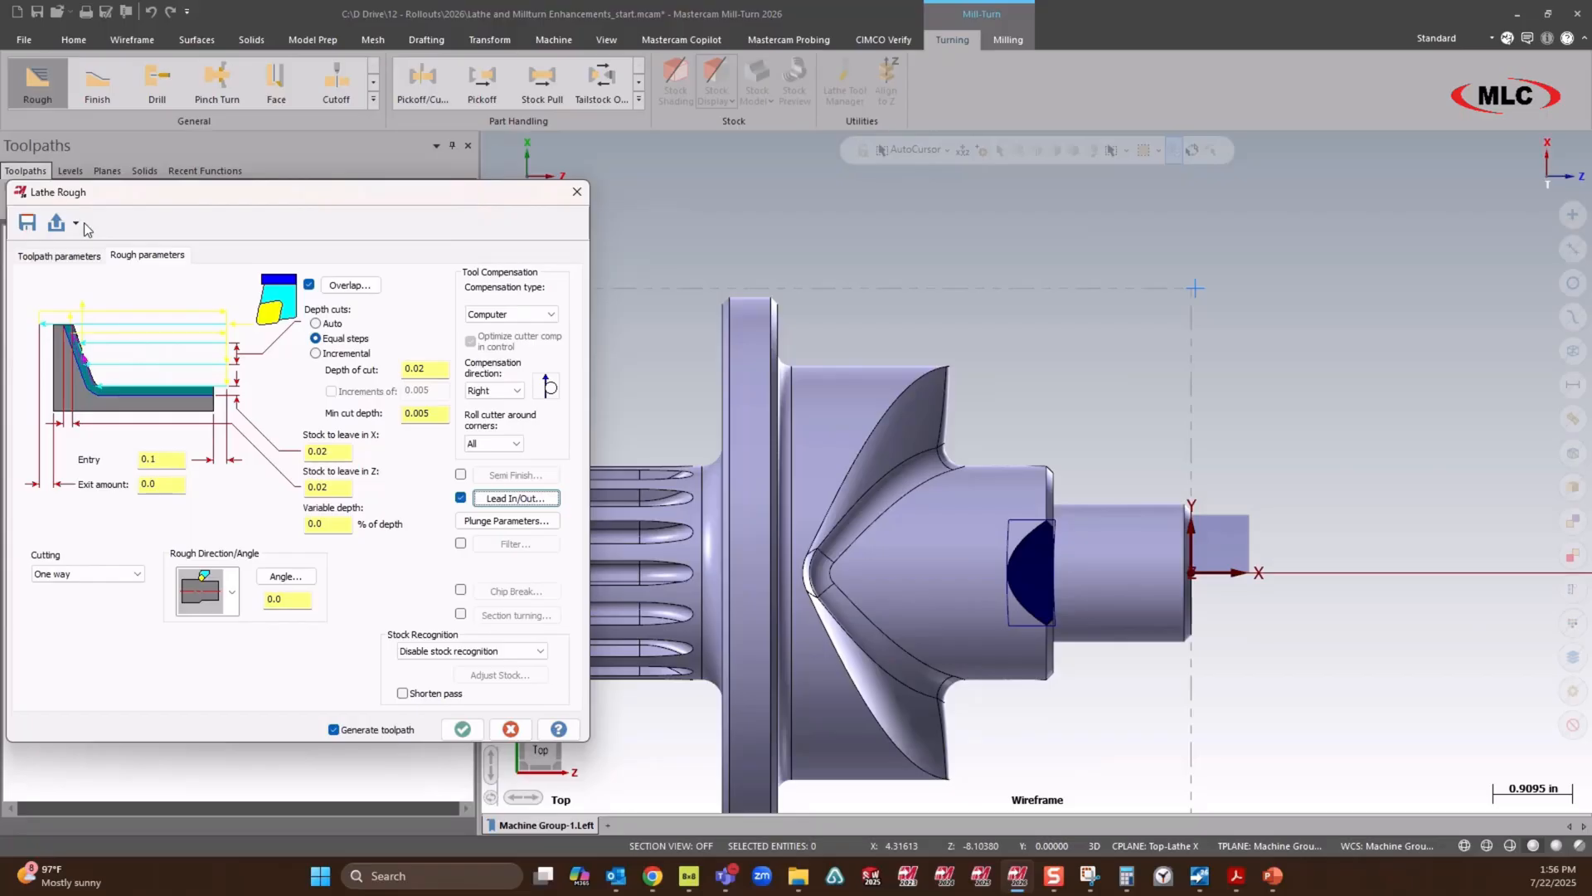
# Step: Load the saved '127 - T Max Rough' defaults, giving 0.1 depth of cut and stock
pyautogui.click(75, 222)
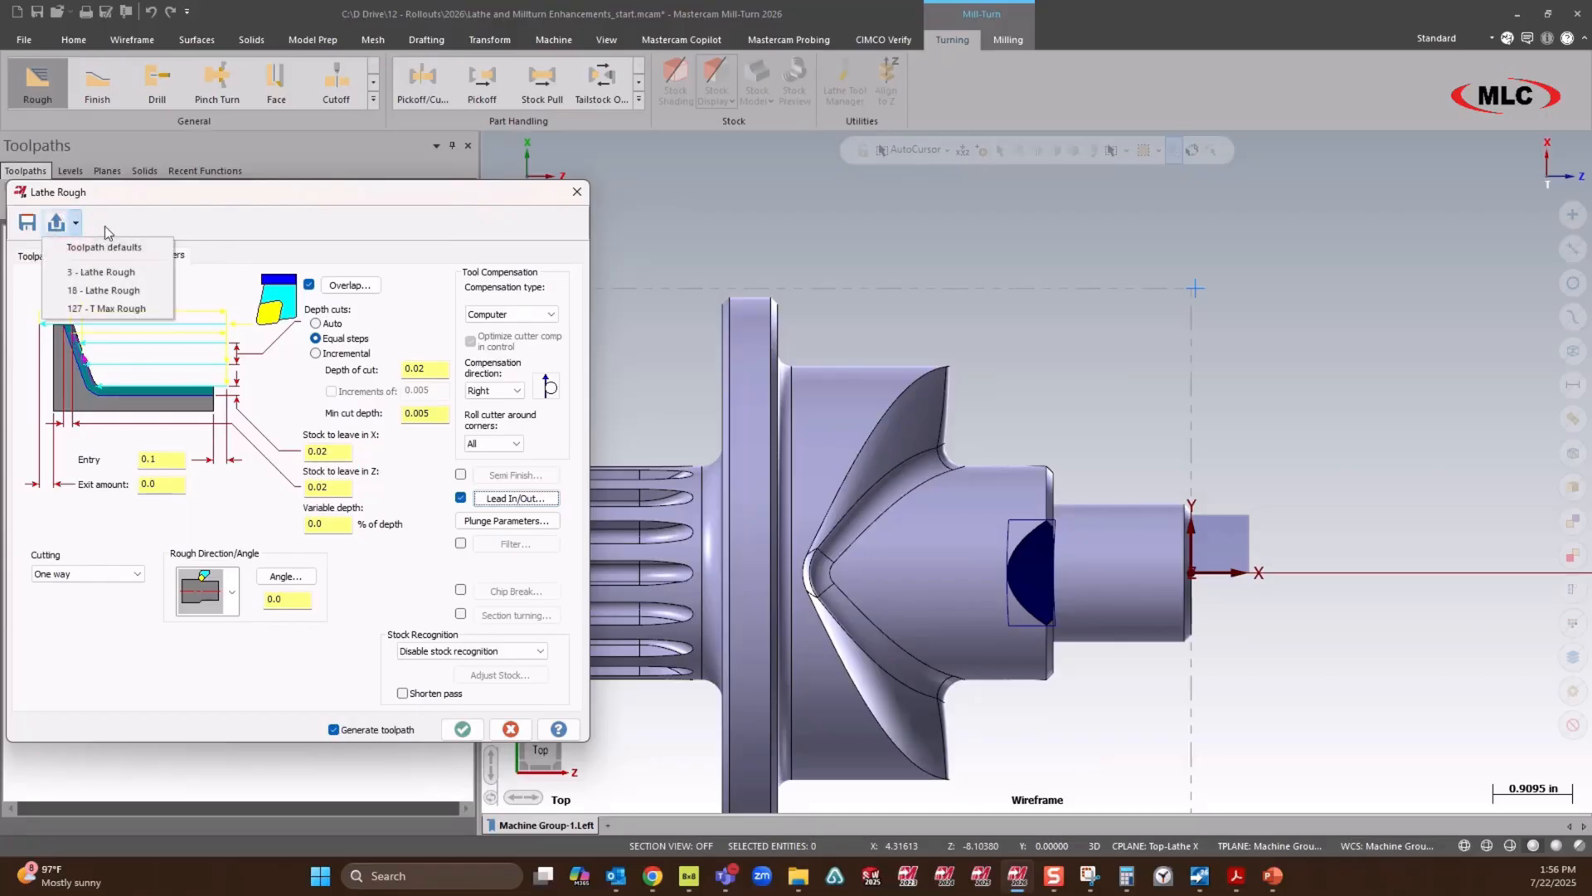
pyautogui.moveTo(115, 309)
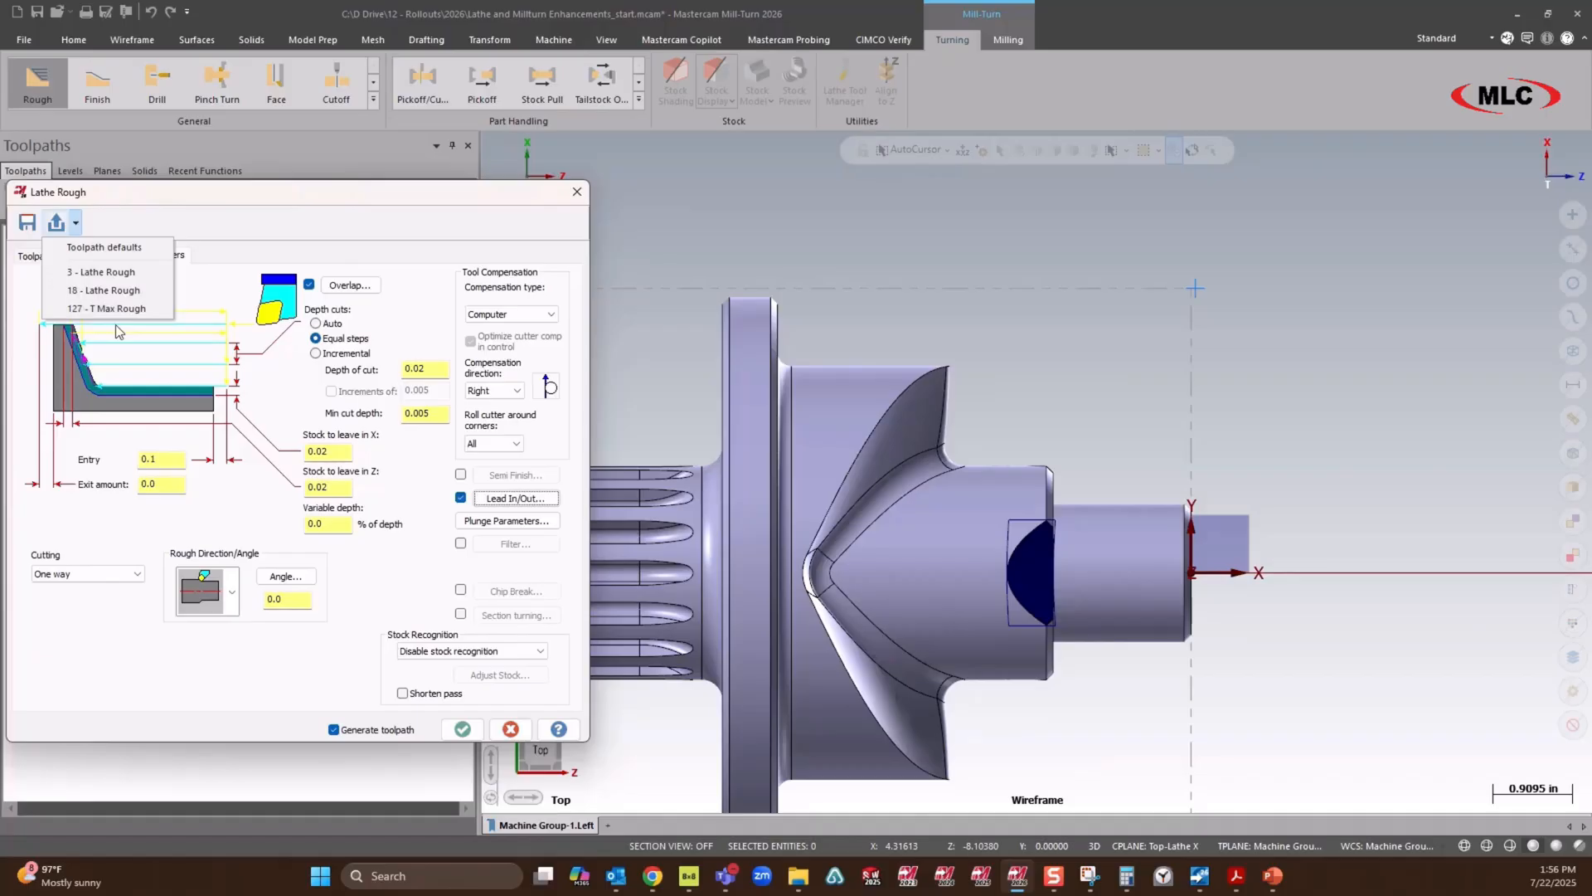
pyautogui.moveTo(107, 307)
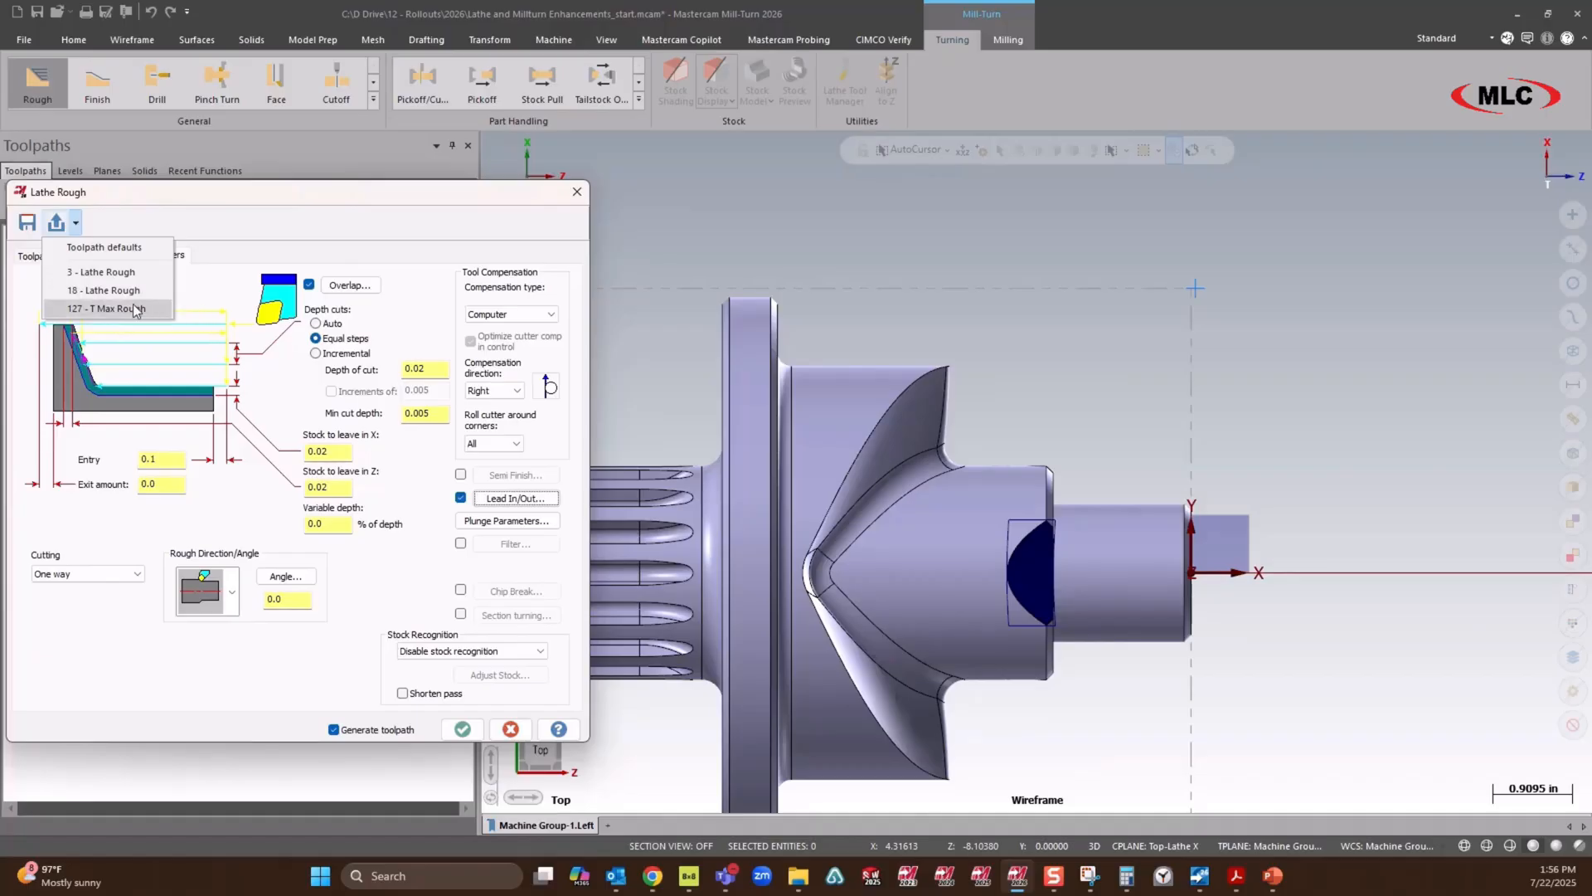
pyautogui.click(114, 309)
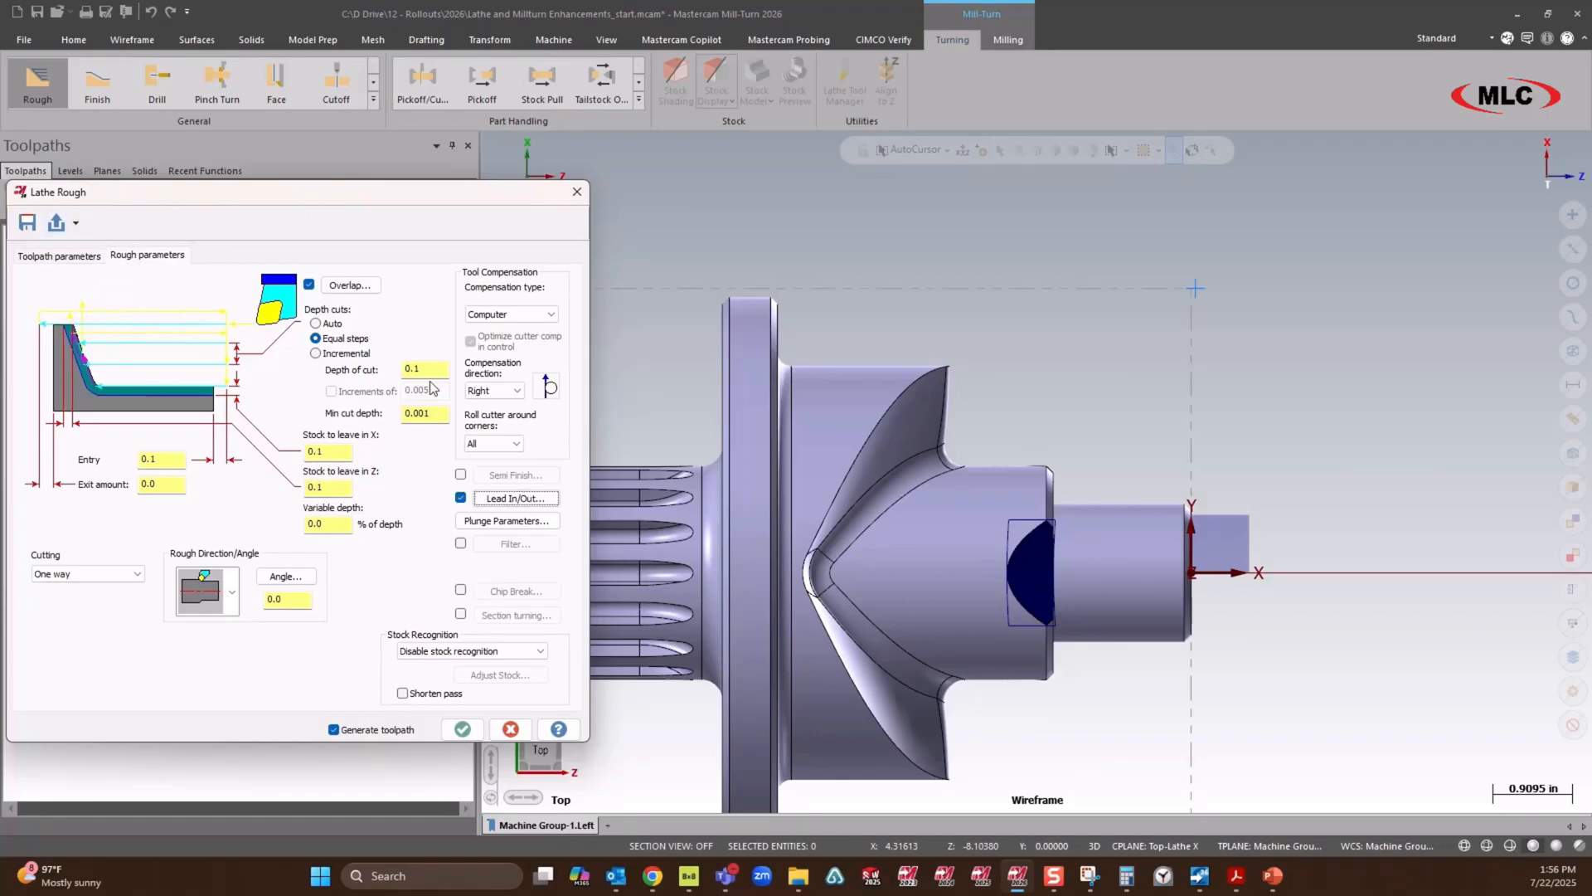
pyautogui.click(424, 368)
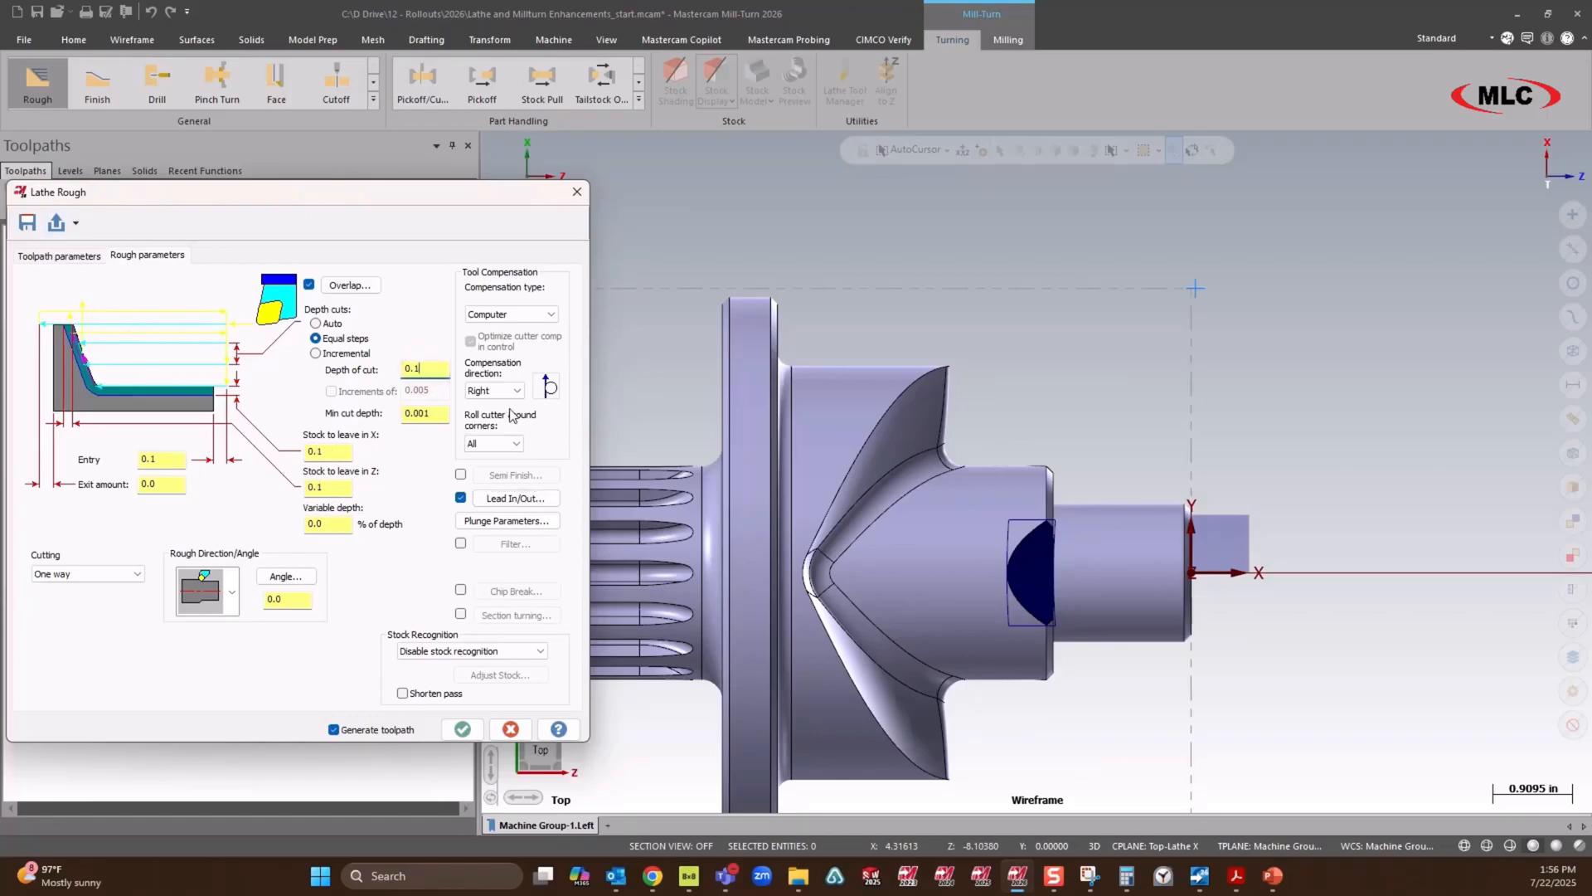
# Step: Check the loaded Lead out settings with the 0.2 exit extension
pyautogui.click(515, 498)
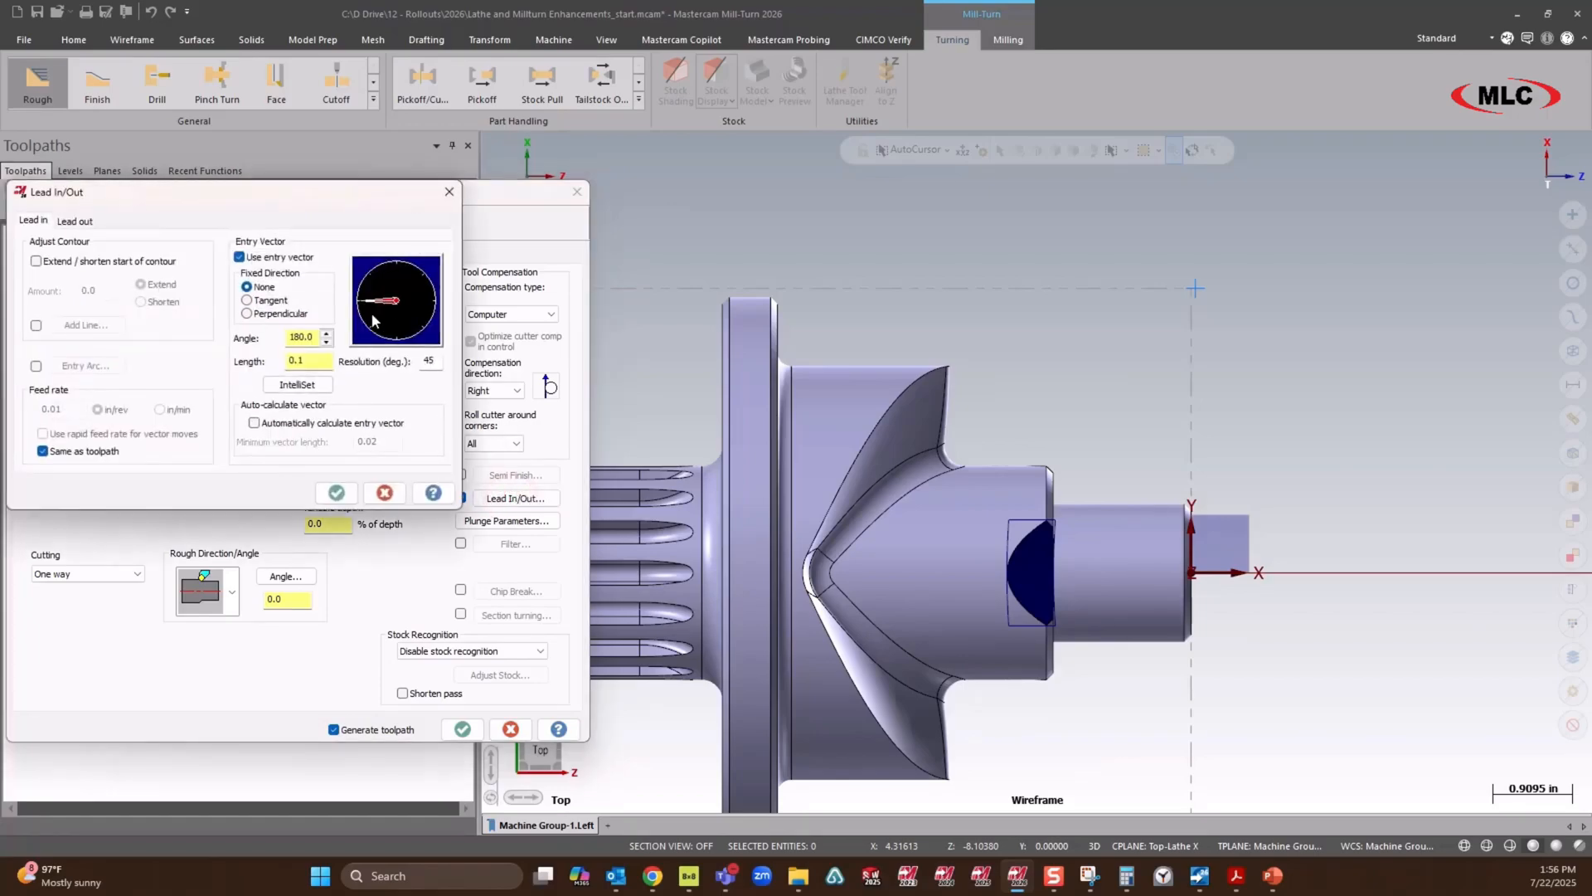
pyautogui.click(73, 221)
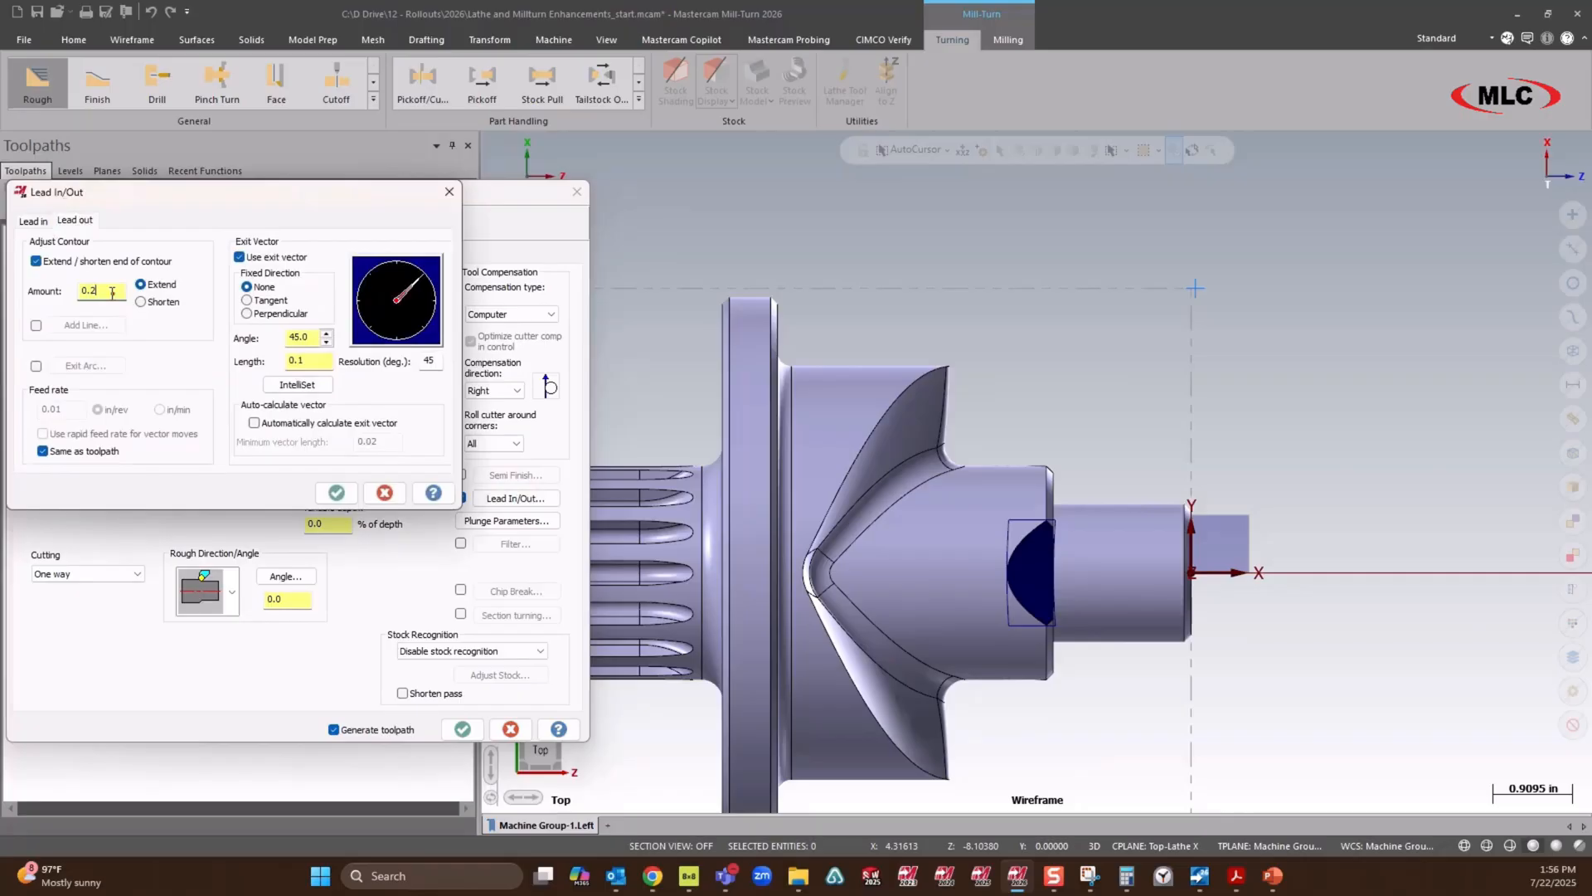
pyautogui.tripleClick(96, 291)
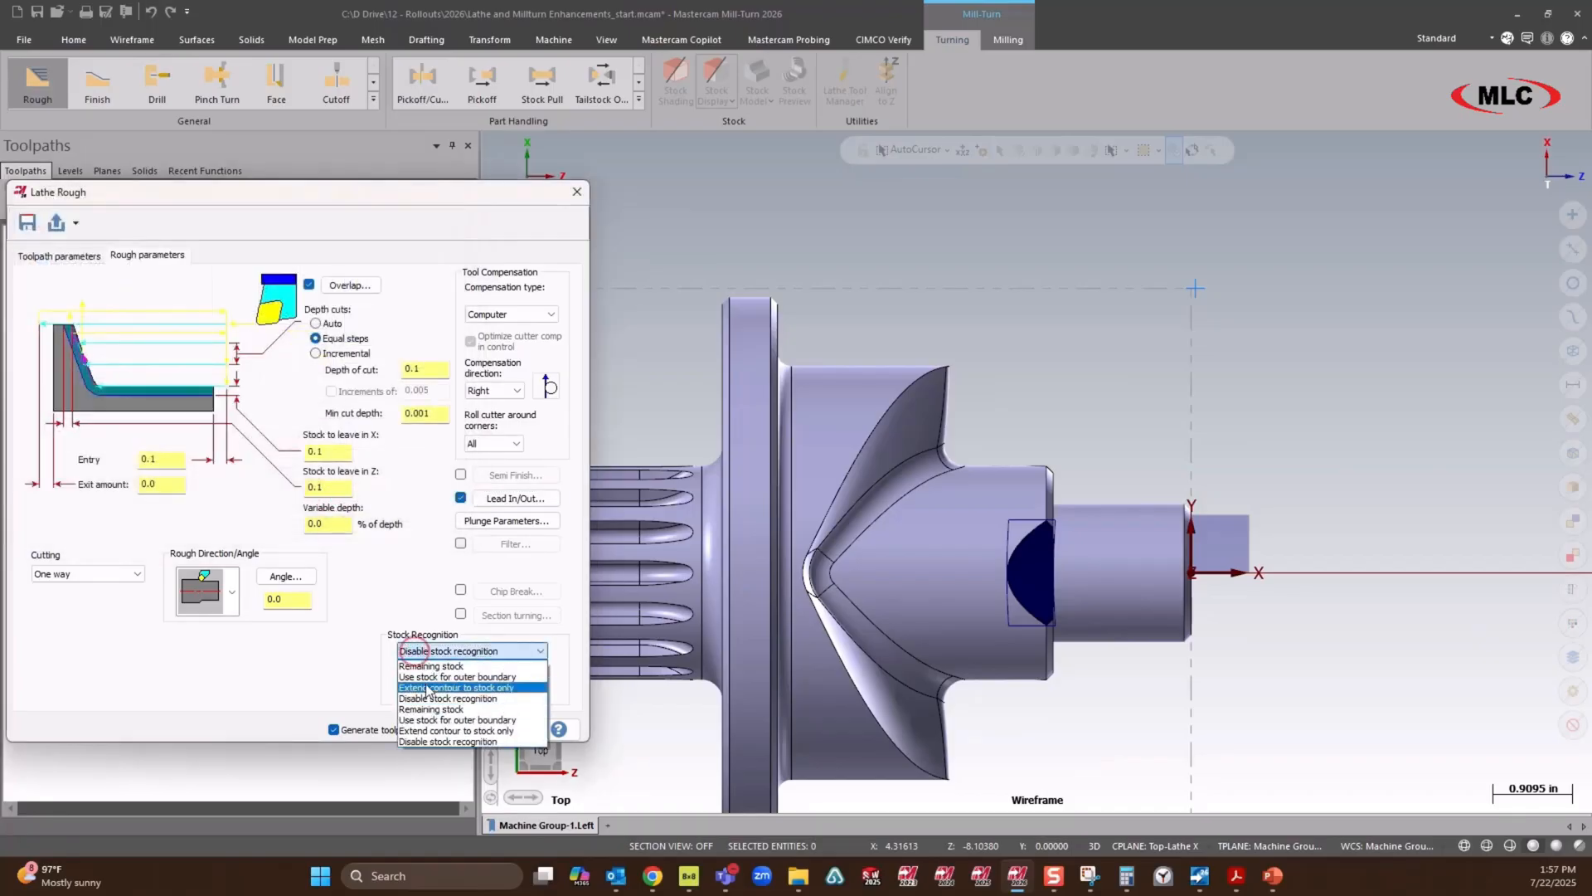
# Step: Give the rough tool a 45° B angle and confirm the spindle origin
pyautogui.click(59, 255)
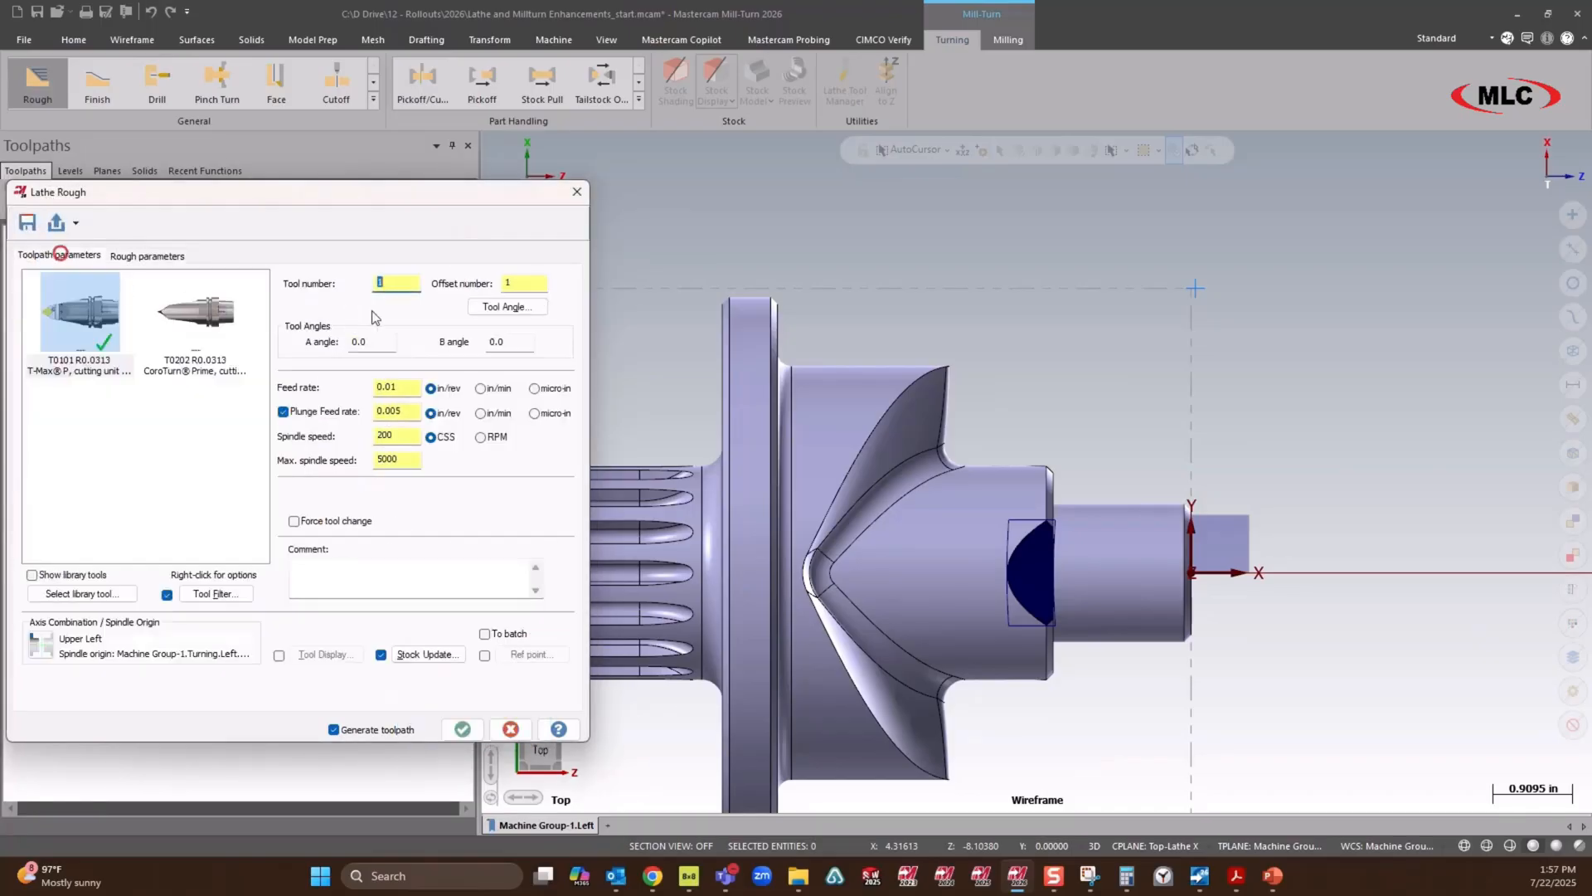
pyautogui.click(507, 306)
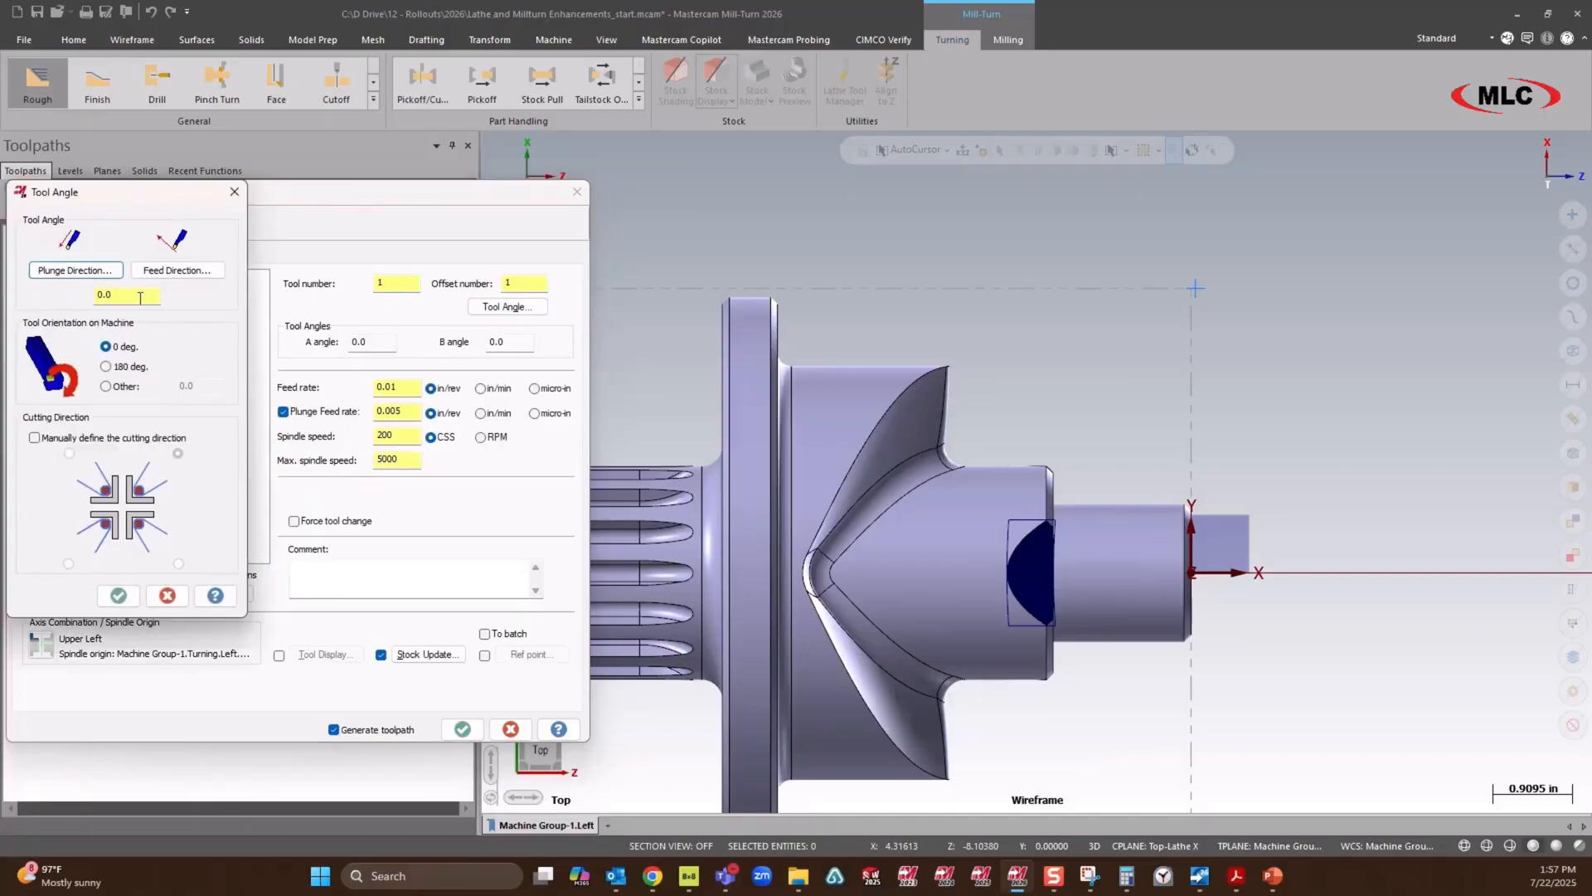
pyautogui.write('45')
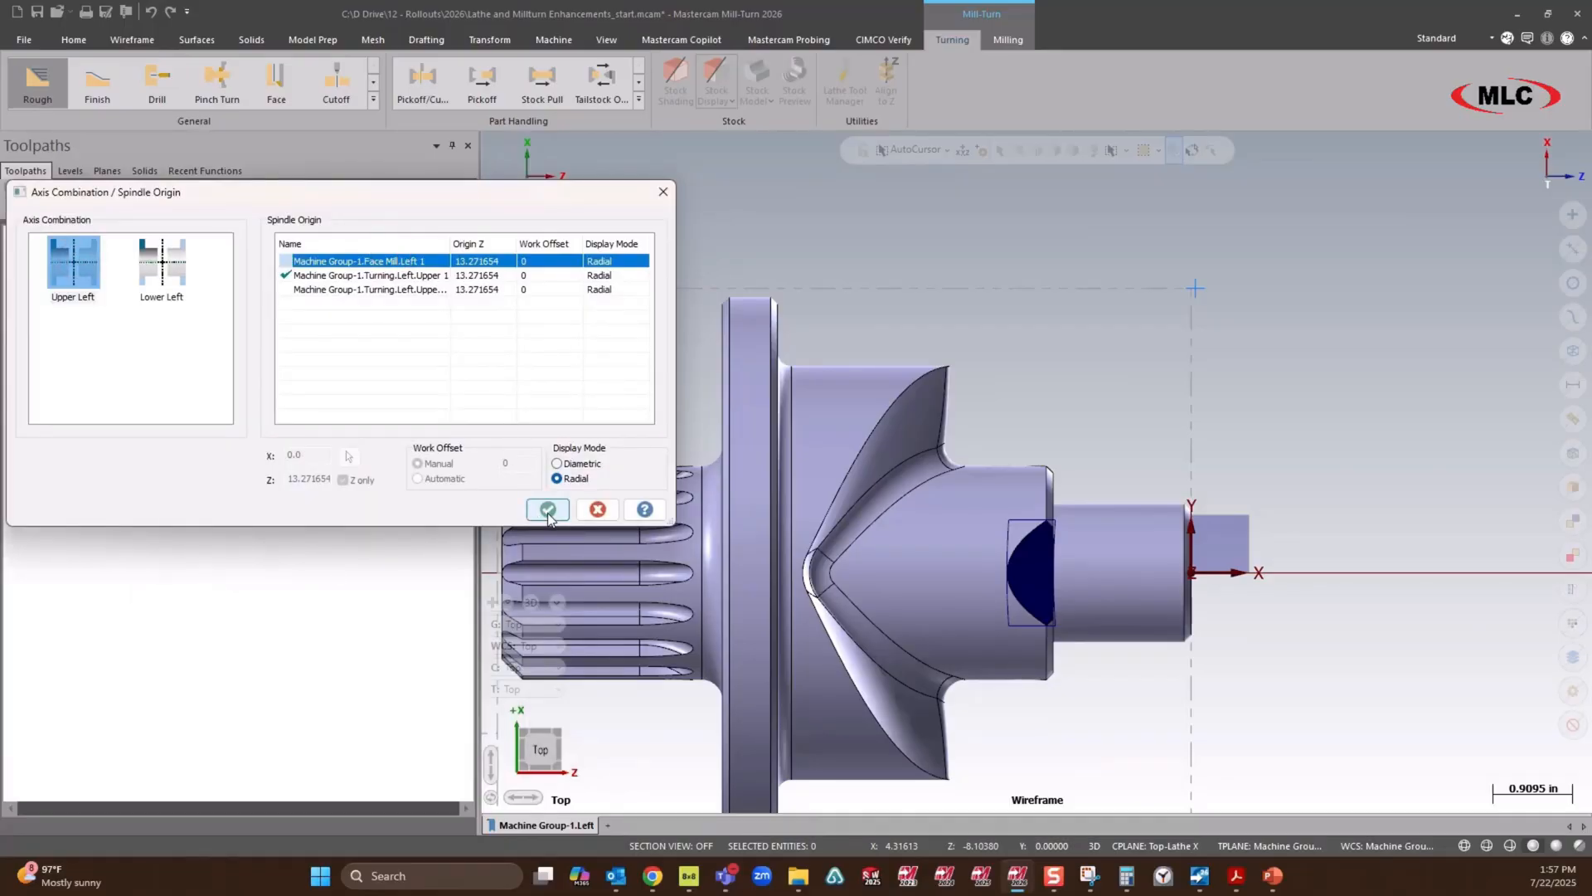
pyautogui.click(547, 509)
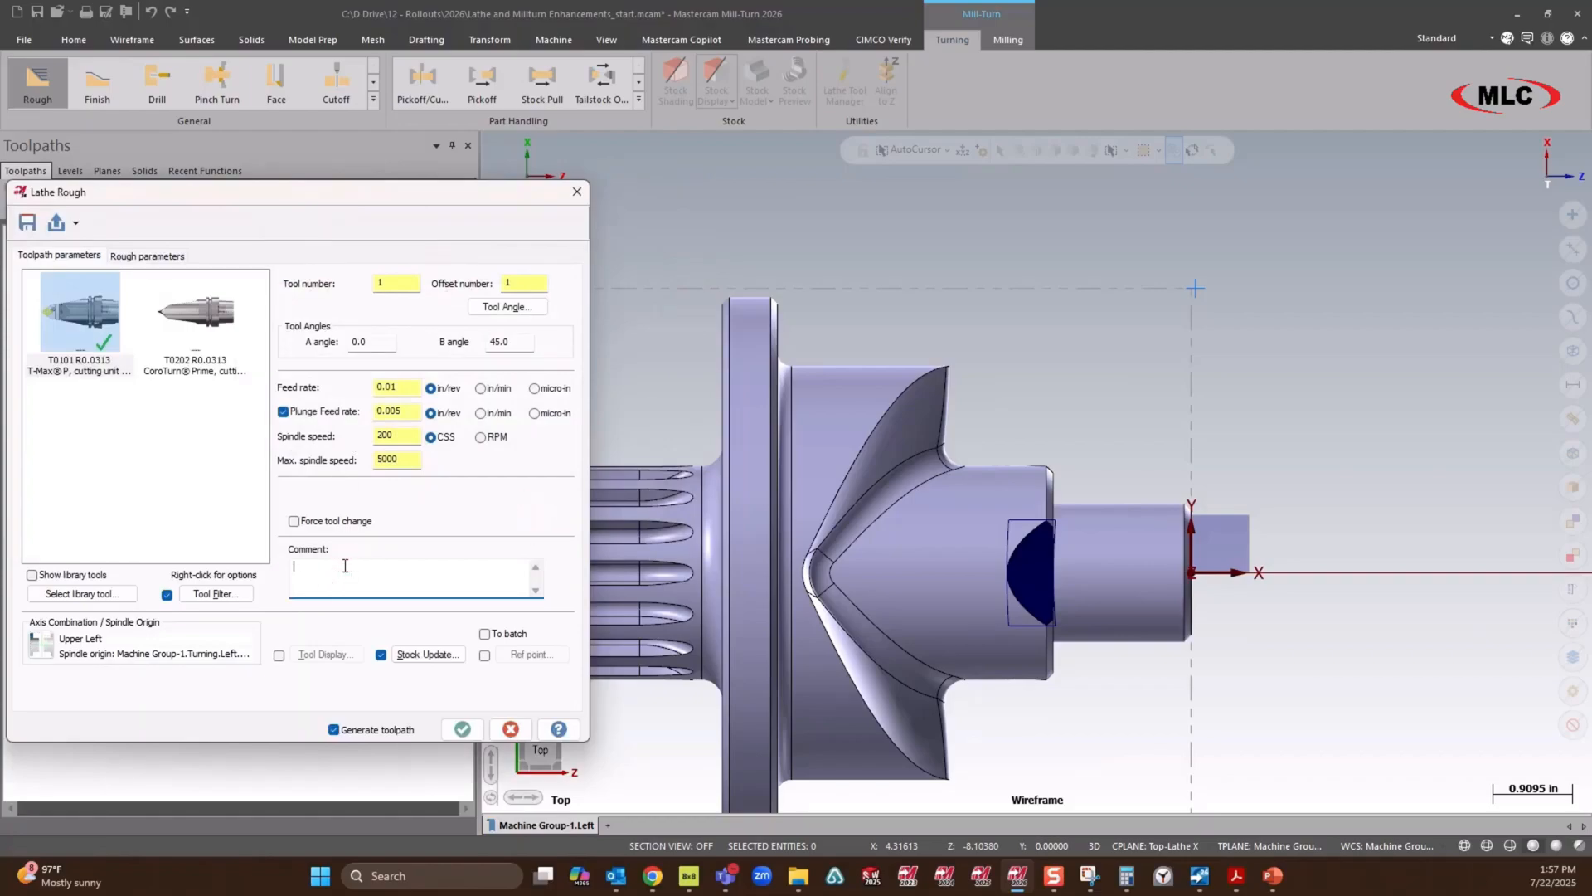
# Step: Comment the toolpath 'Rough OD' and generate the Lathe Rough toolpath
pyautogui.write('Rough OD')
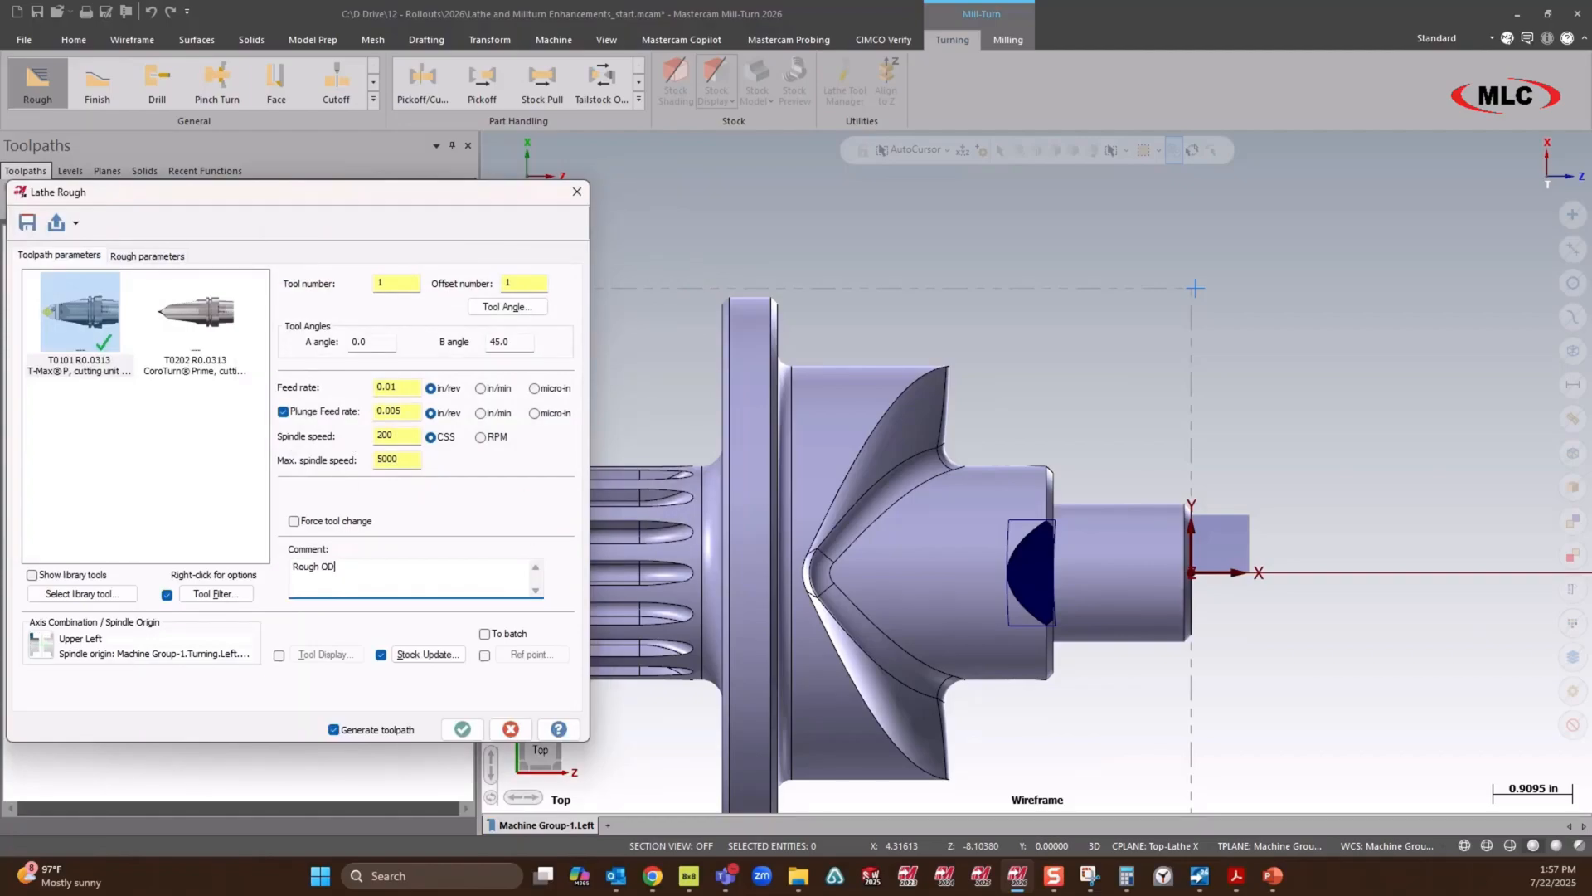
pyautogui.click(463, 729)
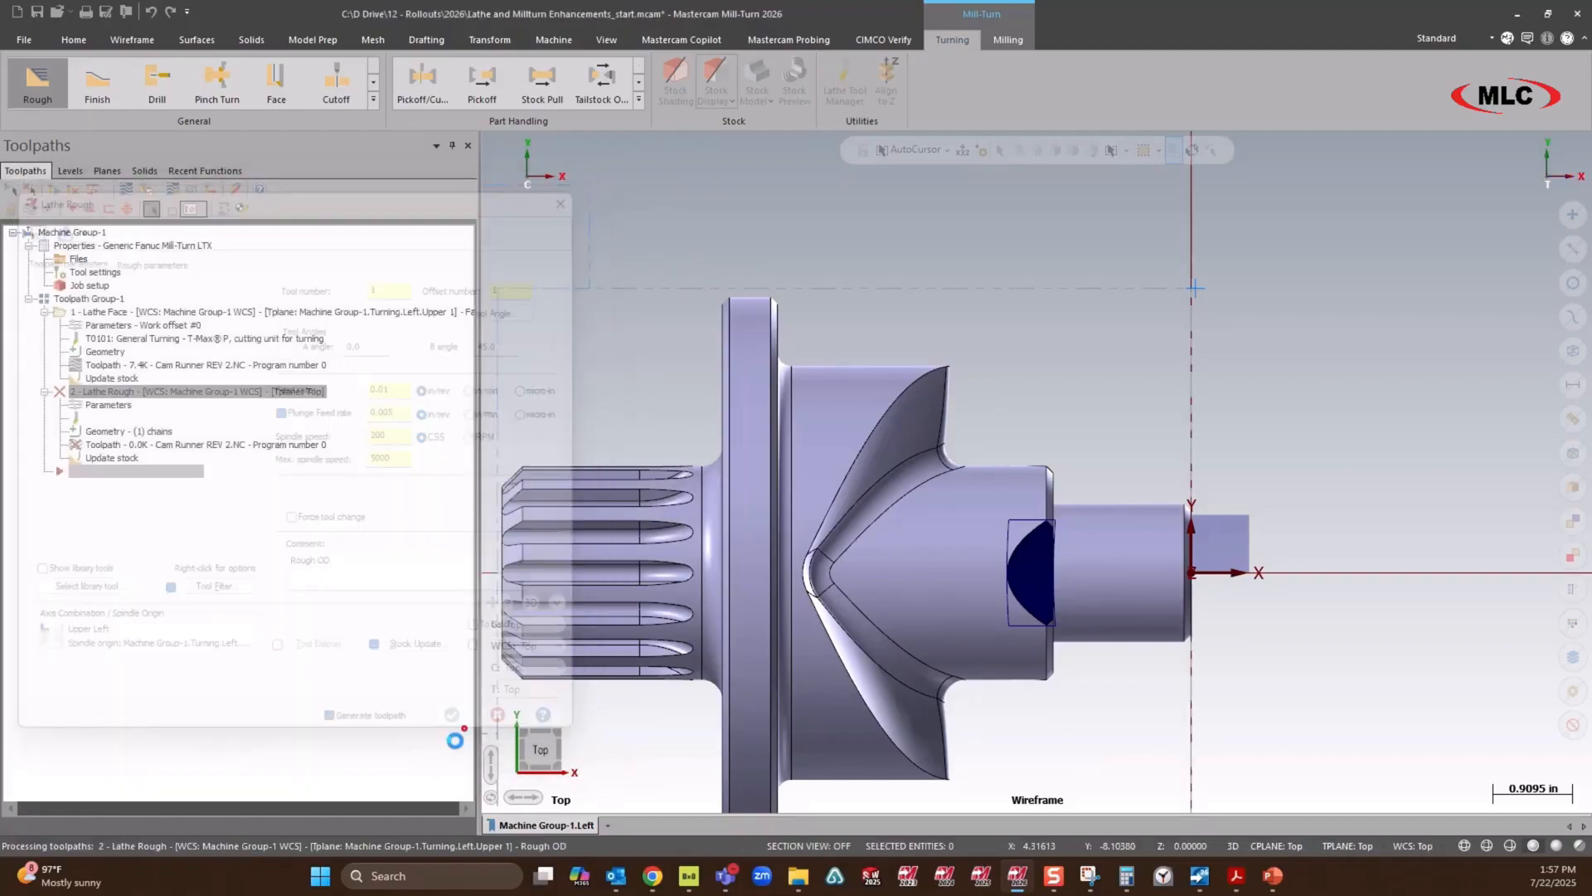